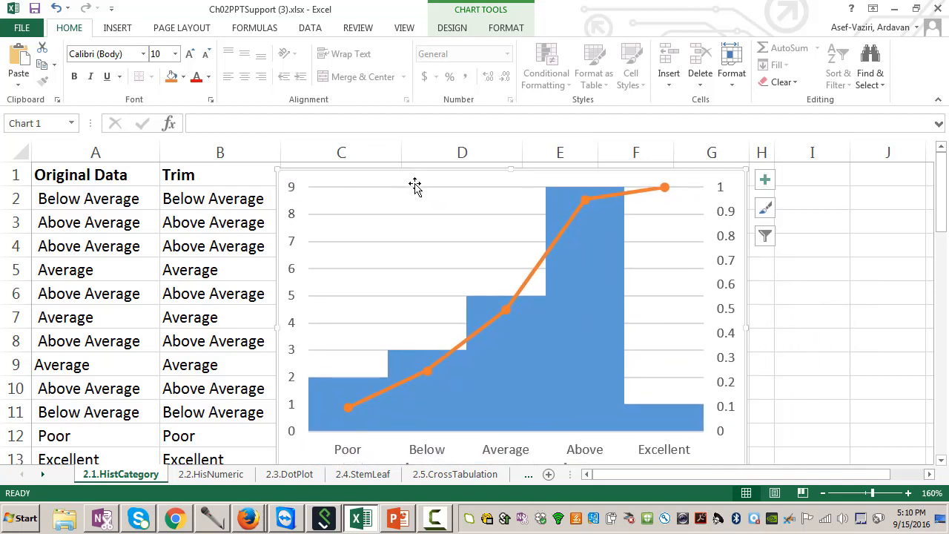
{"action": "mouse_move", "coordinate": [415, 185]}
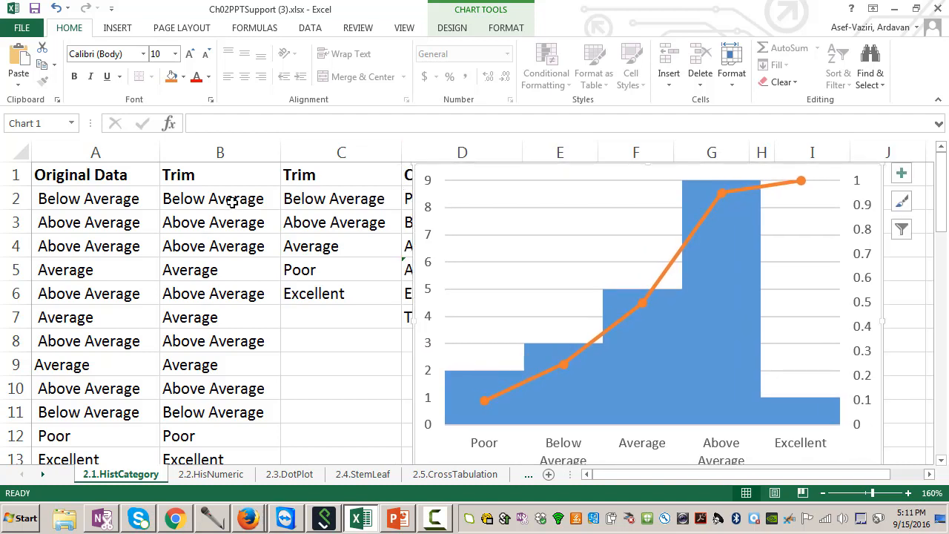
{"action": "mouse_move", "coordinate": [163, 246]}
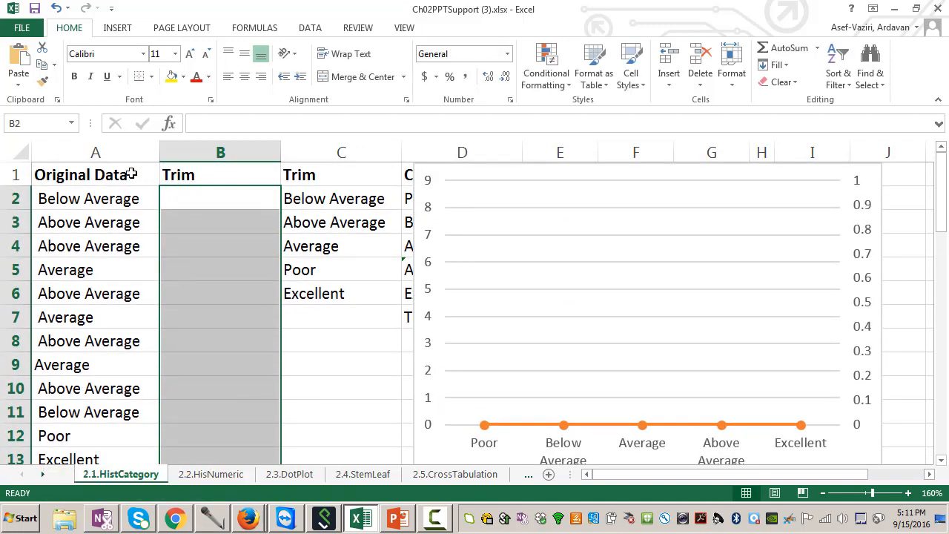
Use Advanced Filter on A1:A21 to copy unique records only to B1.
{"action": "left_click", "coordinate": [95, 151]}
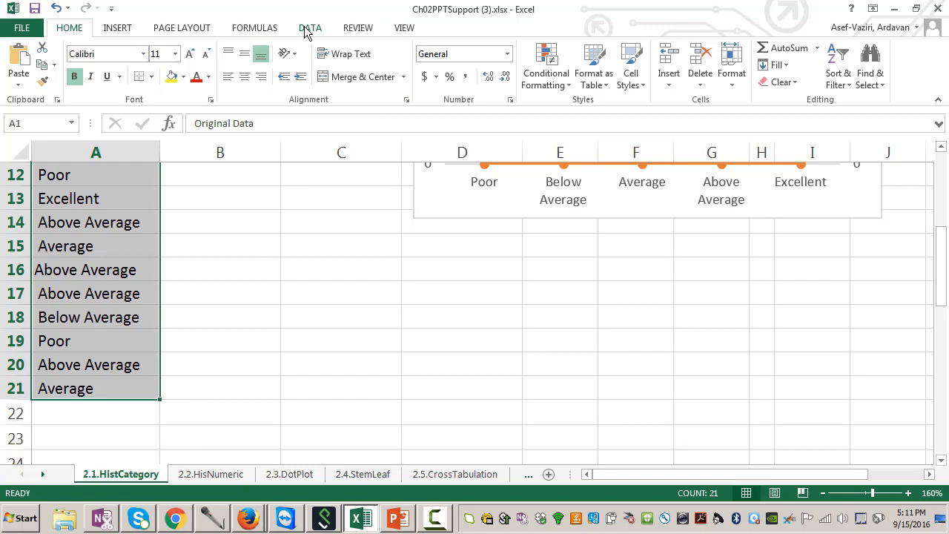
{"action": "left_click", "coordinate": [442, 81]}
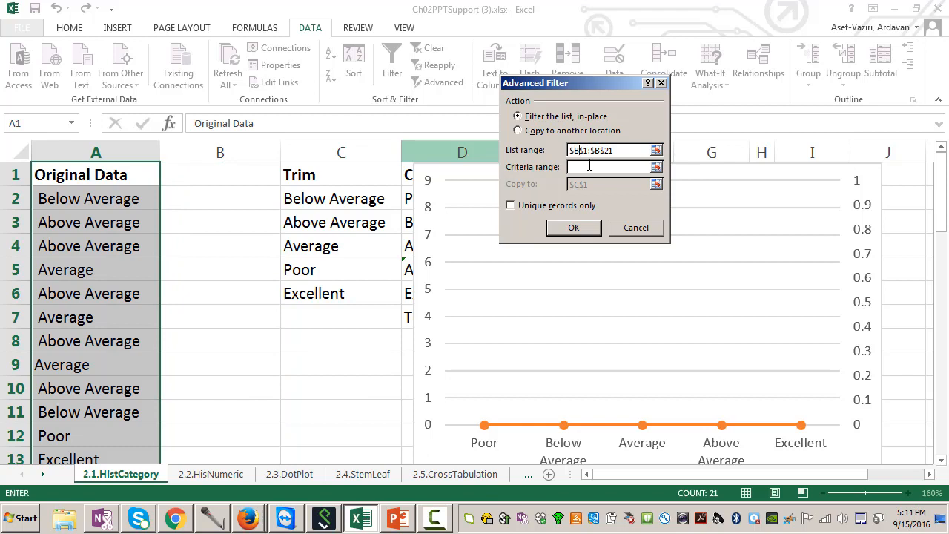
{"action": "left_click", "coordinate": [586, 149]}
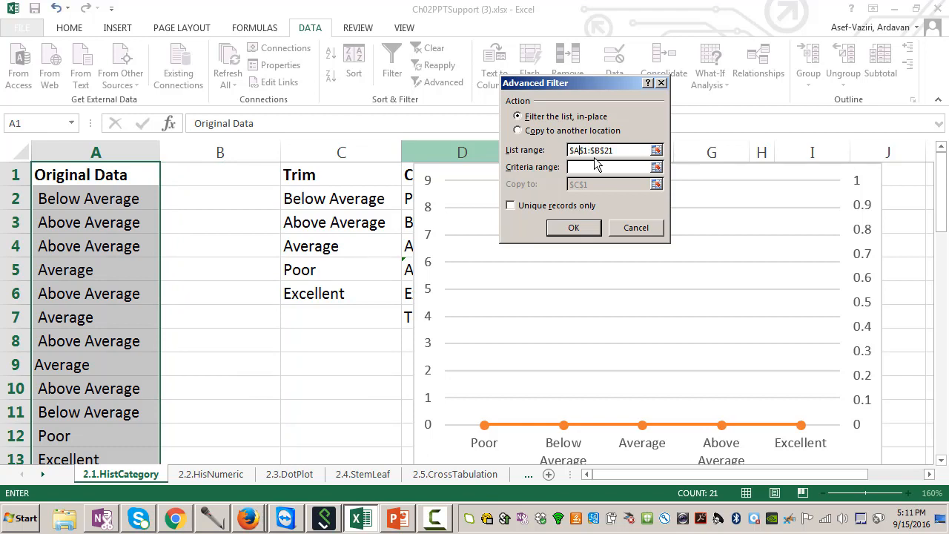
{"action": "left_click", "coordinate": [510, 204]}
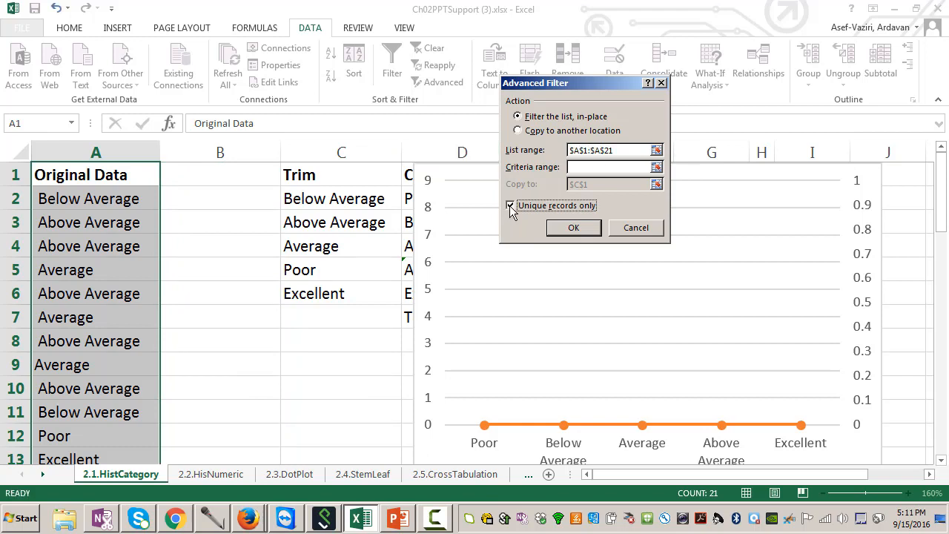
{"action": "left_click", "coordinate": [517, 131]}
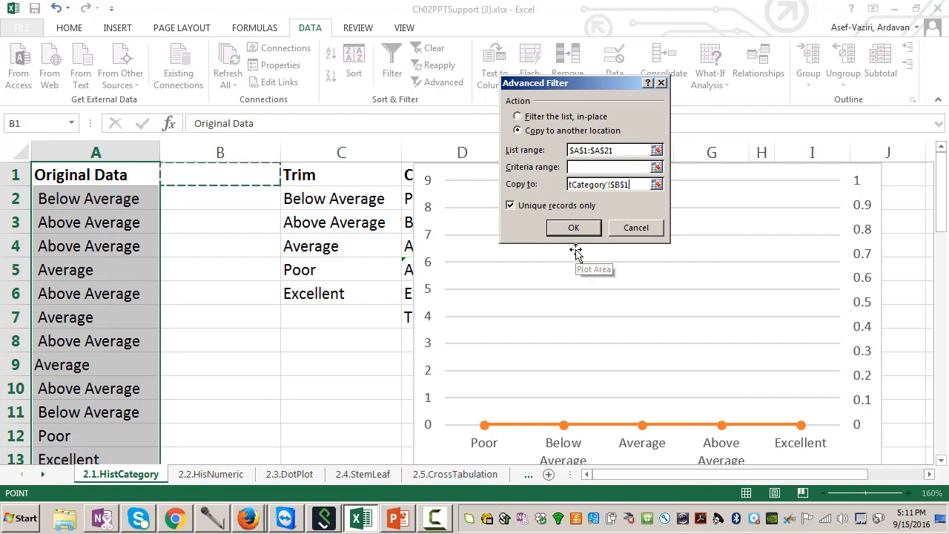
{"action": "left_click", "coordinate": [573, 229]}
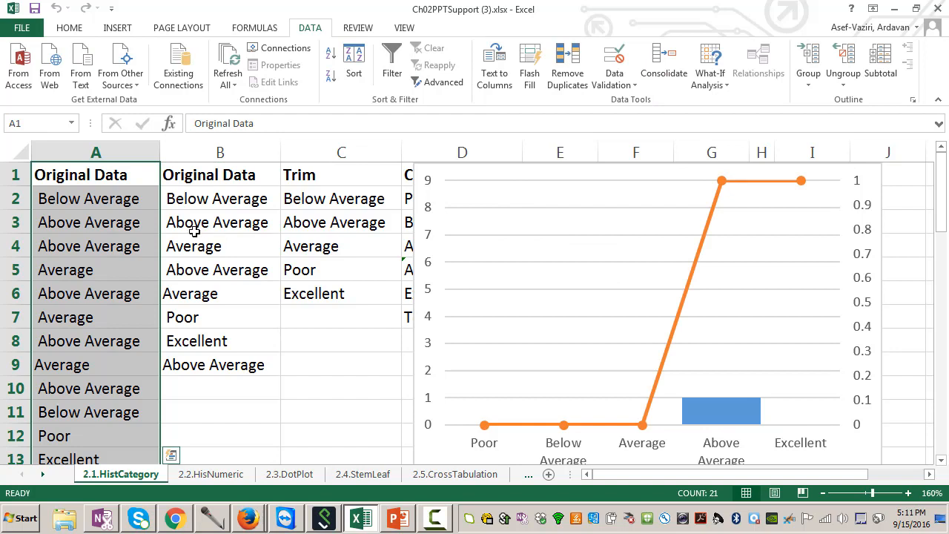
{"action": "left_click", "coordinate": [220, 246]}
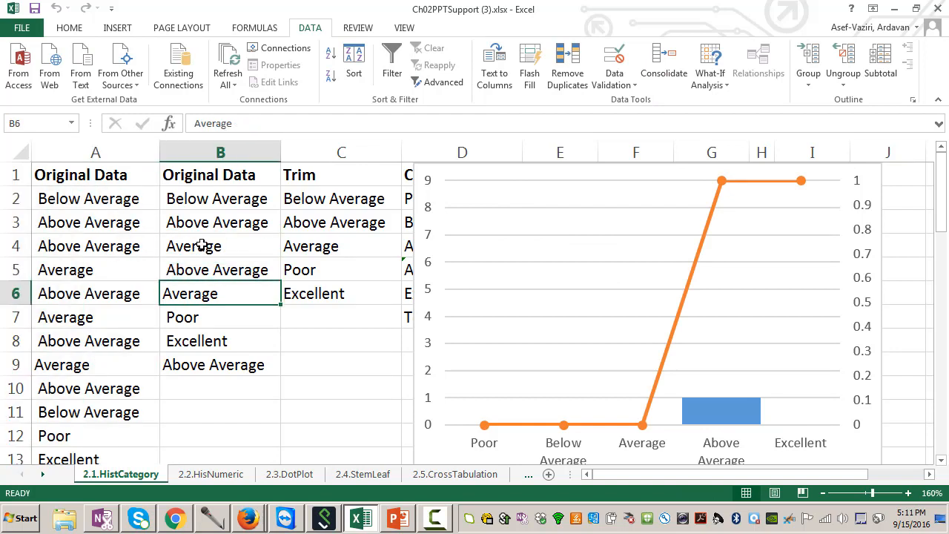
{"action": "left_click", "coordinate": [219, 270]}
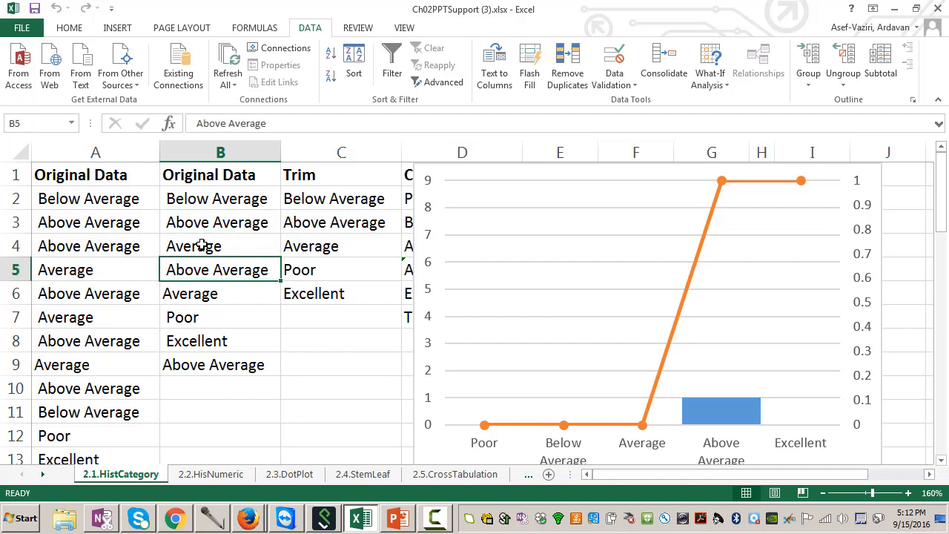
{"action": "left_click", "coordinate": [220, 318]}
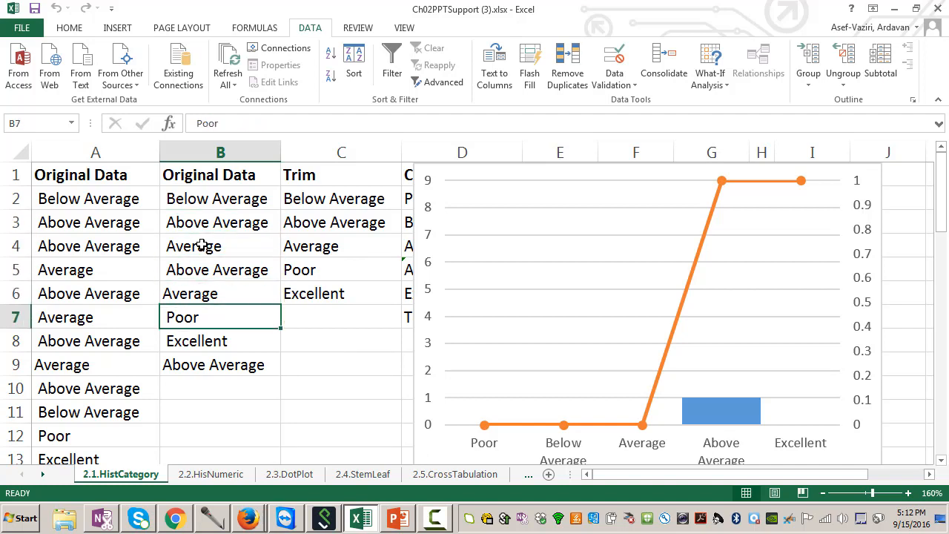
{"action": "left_click", "coordinate": [219, 365]}
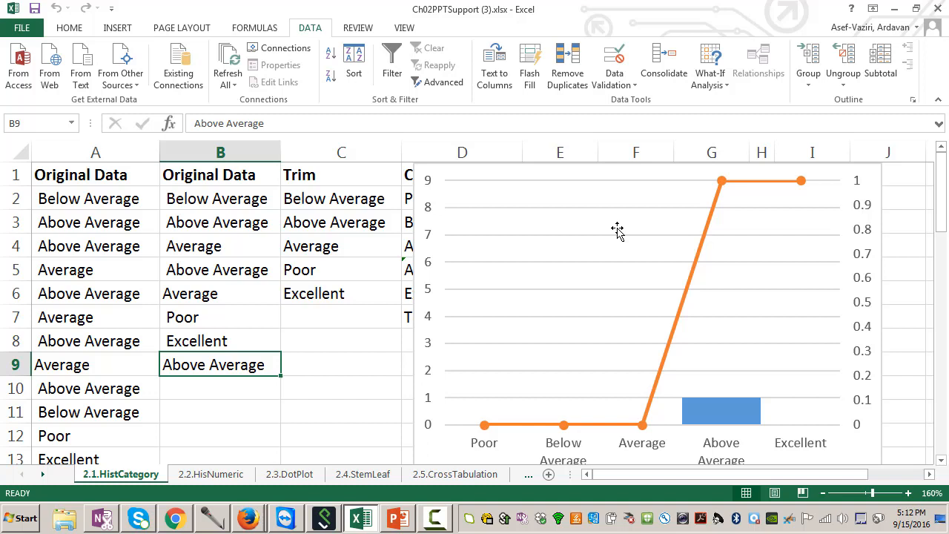
{"action": "mouse_move", "coordinate": [166, 175]}
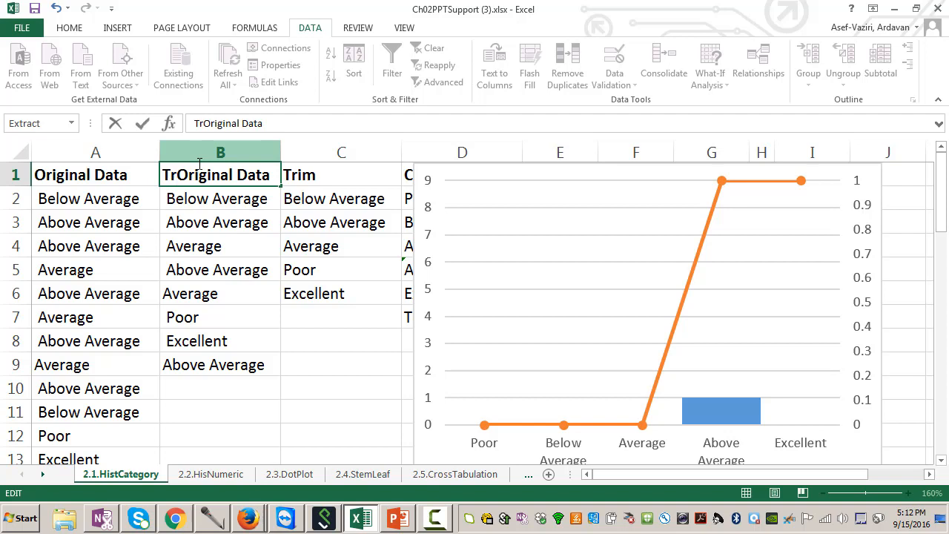
Retitle B1 as Trim Original Data and enter =trim(A2) in B2.
{"action": "type", "text": "Trim"}
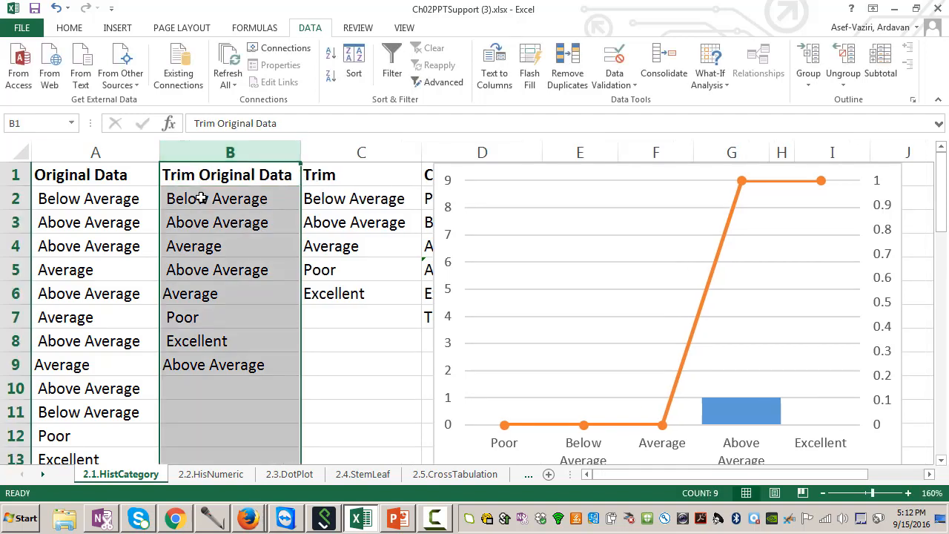
{"action": "type", "text": "="}
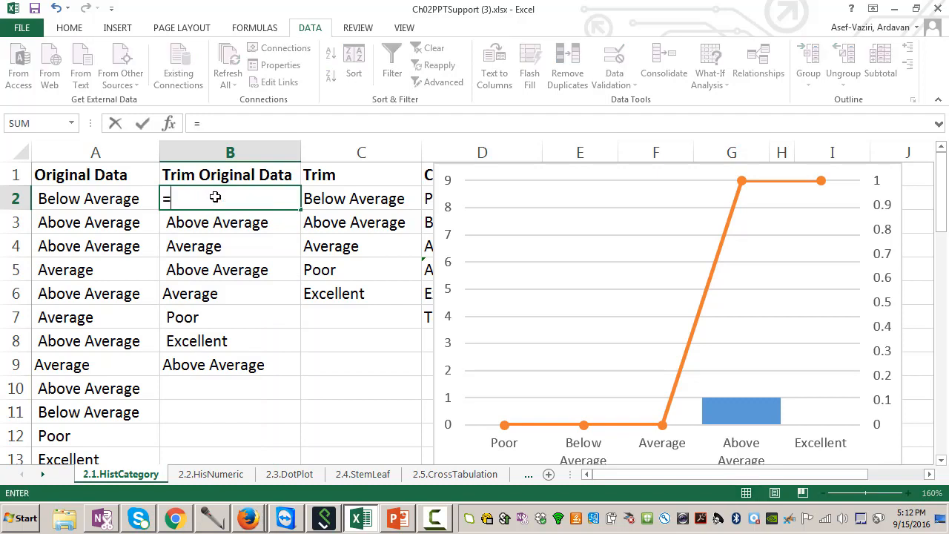
{"action": "type", "text": "trim(A2"}
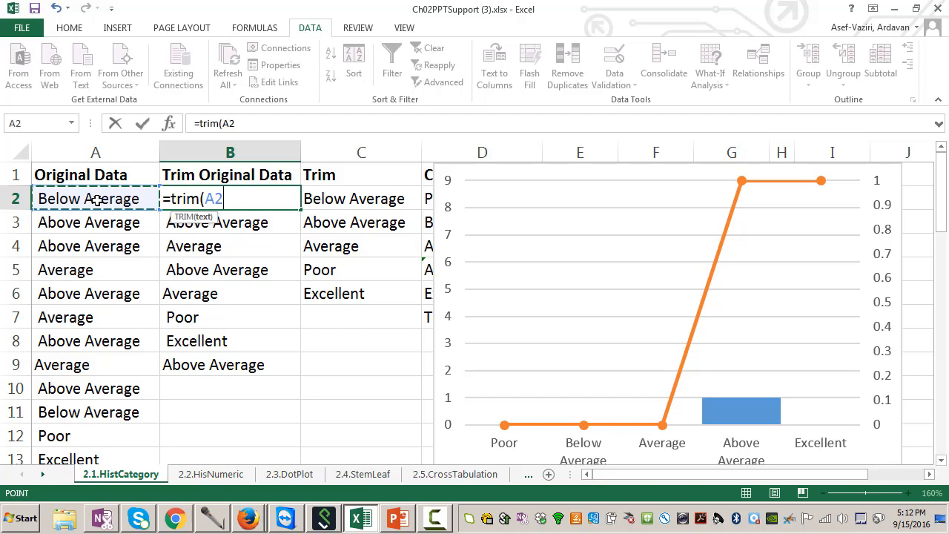
{"action": "type", "text": ")"}
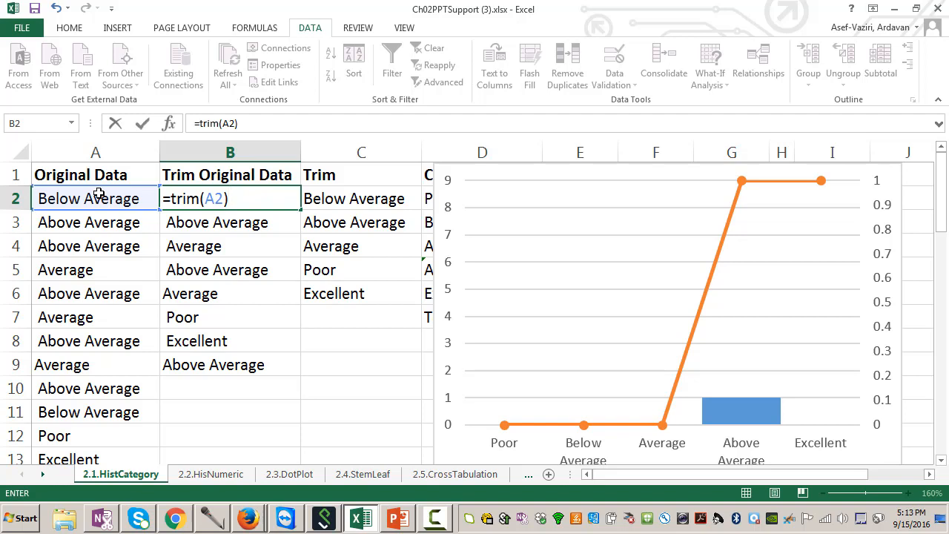
{"action": "key", "text": "Return"}
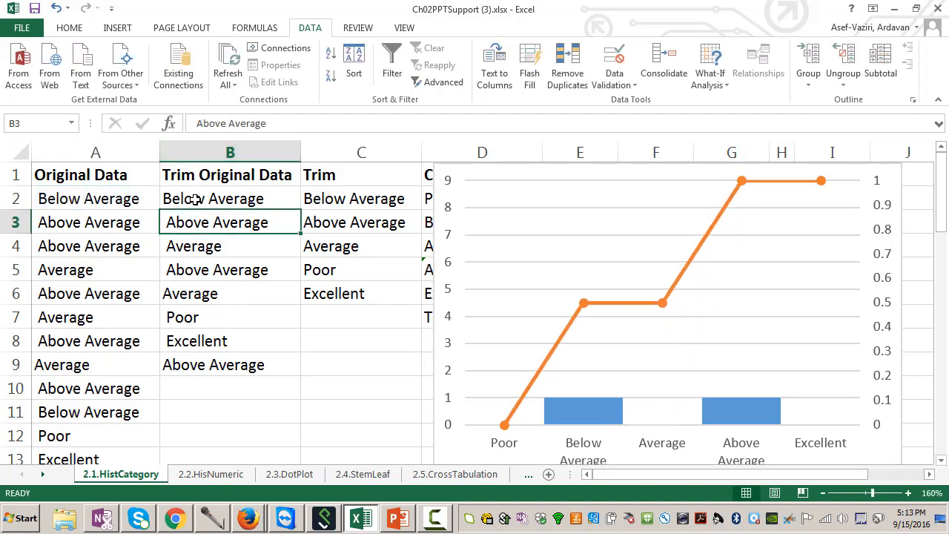
{"action": "left_click", "coordinate": [228, 198]}
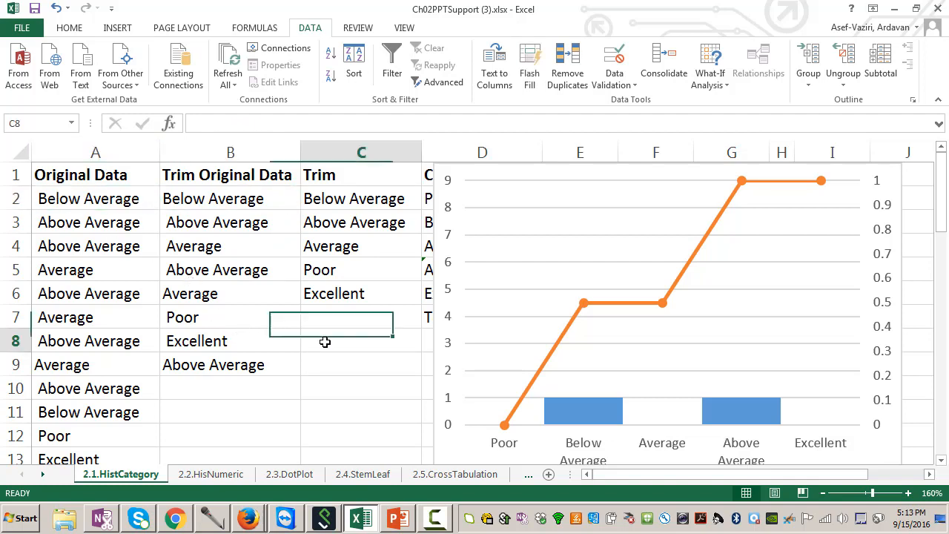
Enter the comparison =A2=B2 in C8, which returns FALSE.
{"action": "type", "text": "=A2="}
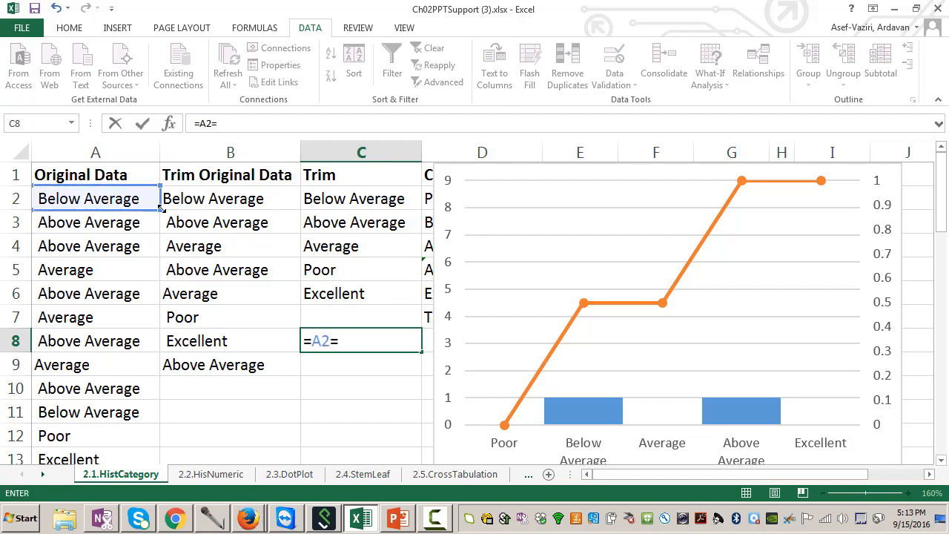
{"action": "key", "text": "Return"}
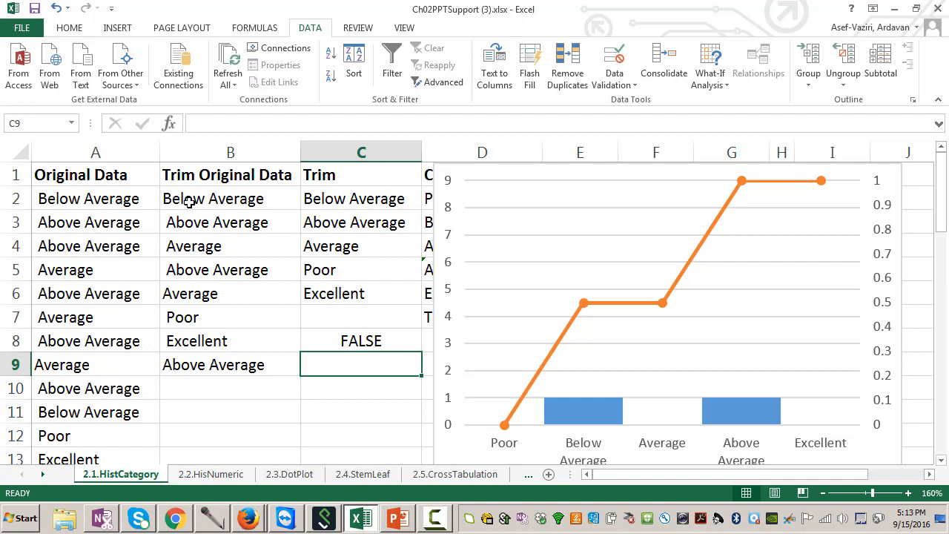
{"action": "mouse_move", "coordinate": [172, 225]}
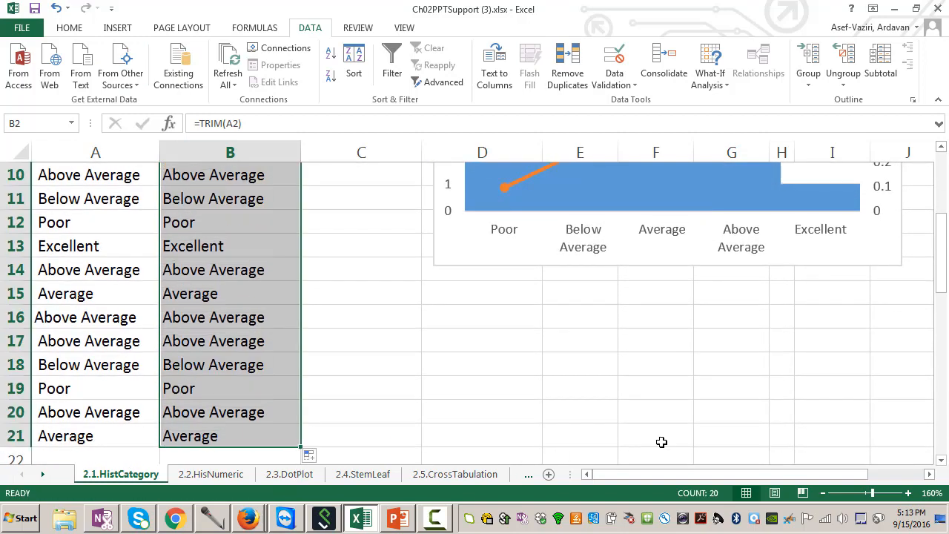
Replace the heading in C1 with Categories.
{"action": "scroll", "scroll_direction": "up", "scroll_amount": 3}
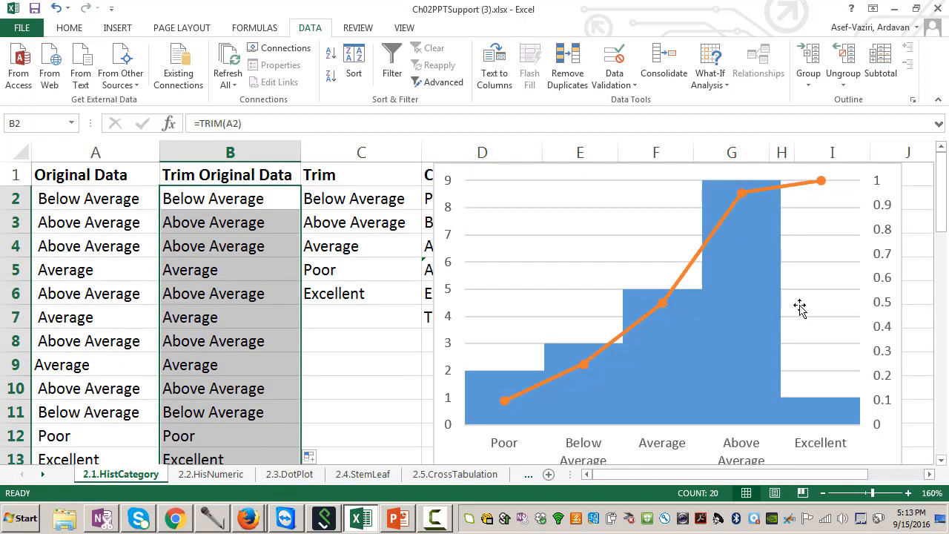
{"action": "mouse_move", "coordinate": [801, 306]}
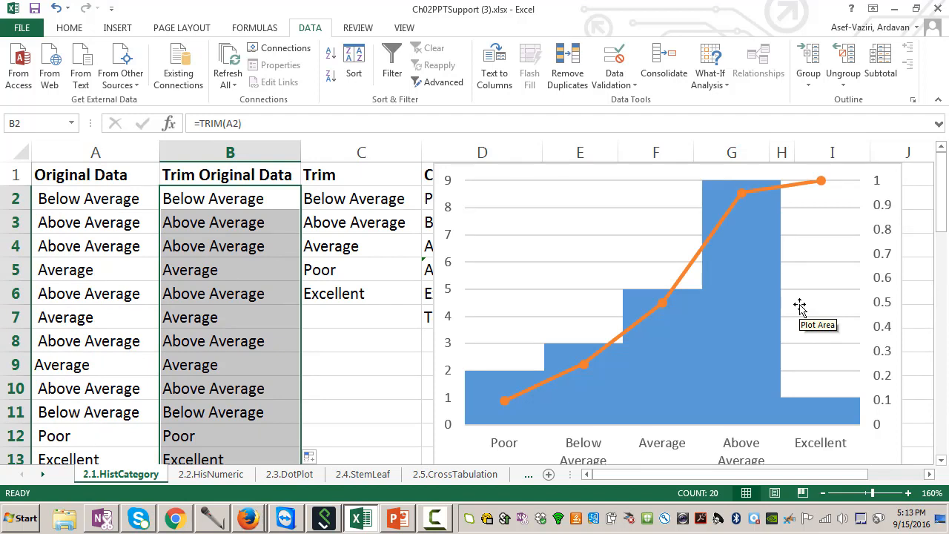
{"action": "mouse_move", "coordinate": [444, 163]}
{"action": "type", "text": "Catego"}
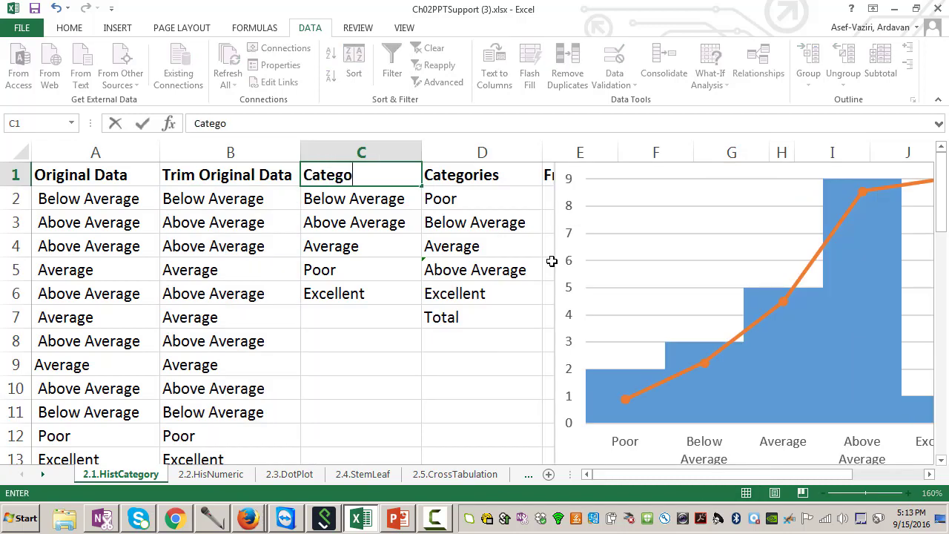
{"action": "key", "text": "Return"}
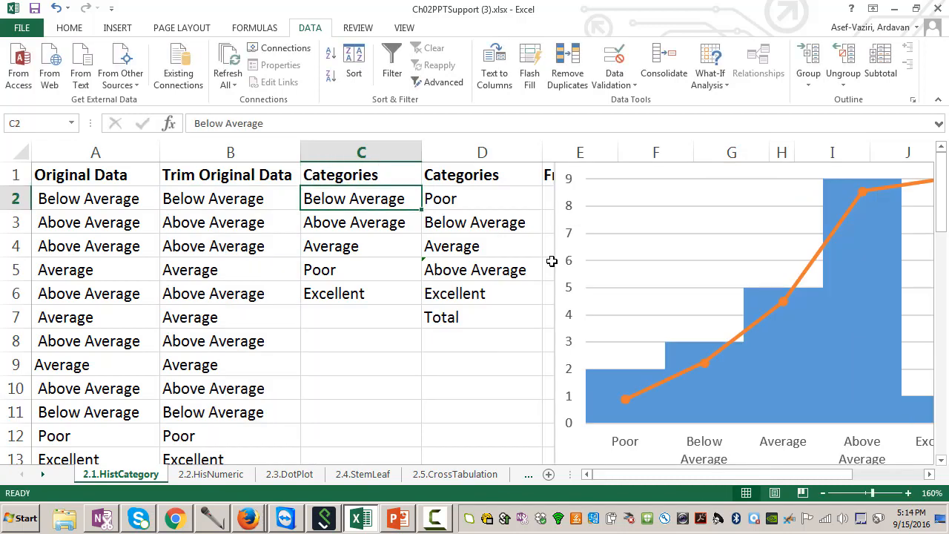
{"action": "mouse_move", "coordinate": [602, 245]}
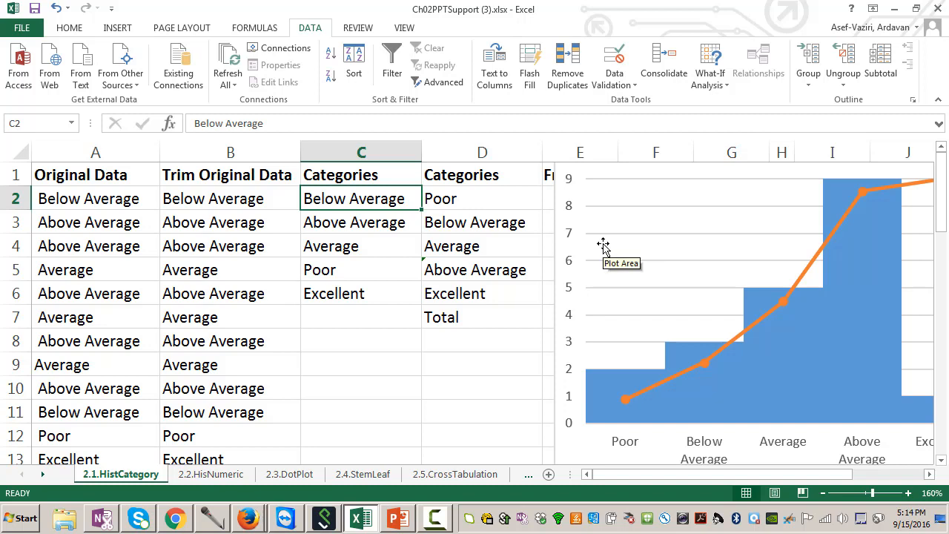
{"action": "mouse_move", "coordinate": [750, 100]}
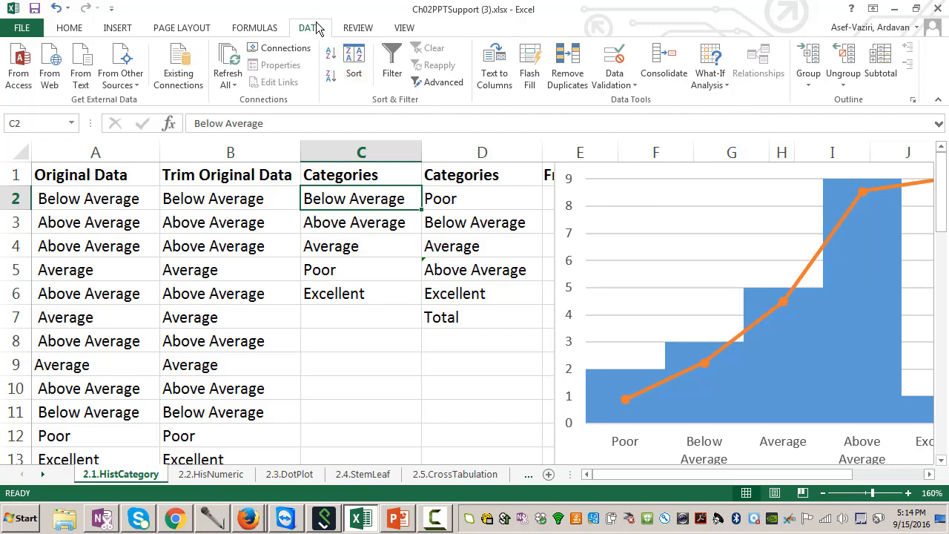
Advanced-filter the trimmed data column, copying unique records only to C1.
{"action": "left_click", "coordinate": [439, 82]}
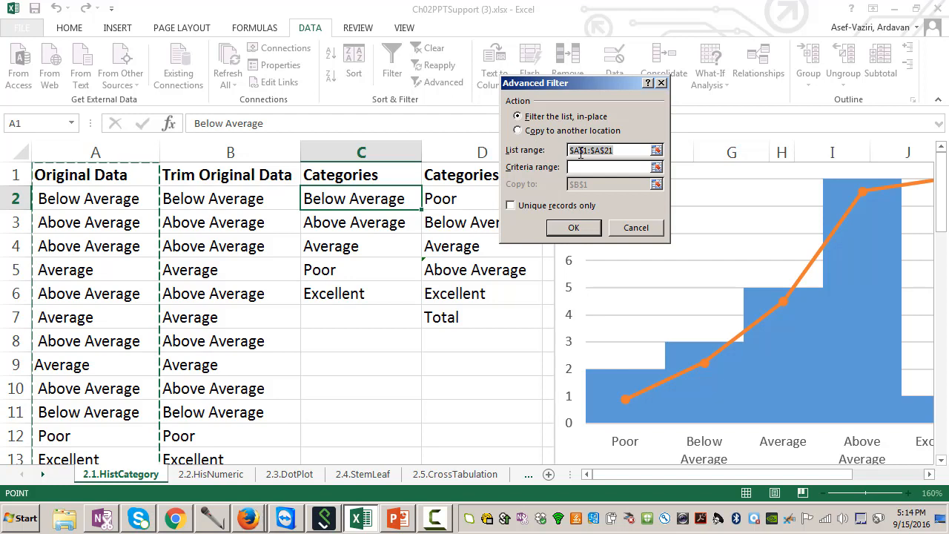
{"action": "left_click", "coordinate": [581, 150]}
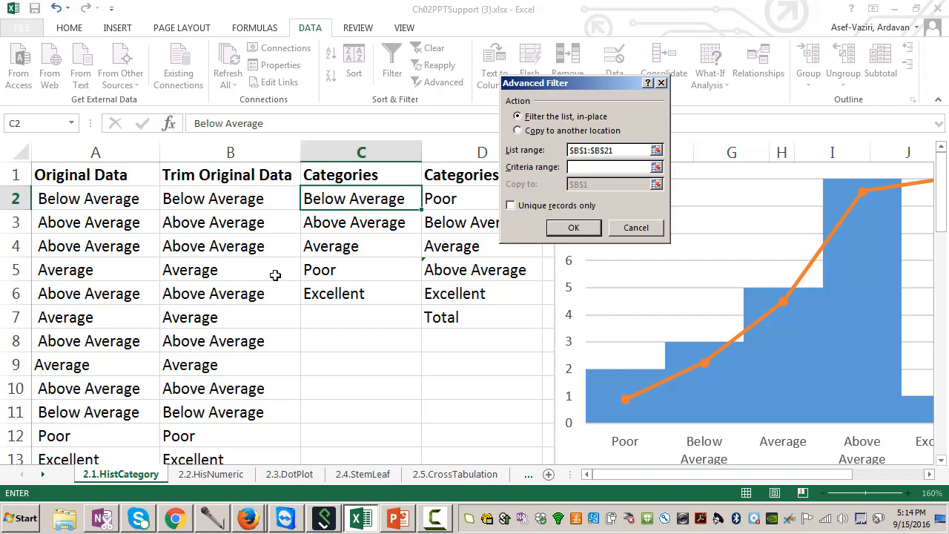
{"action": "left_click", "coordinate": [510, 205]}
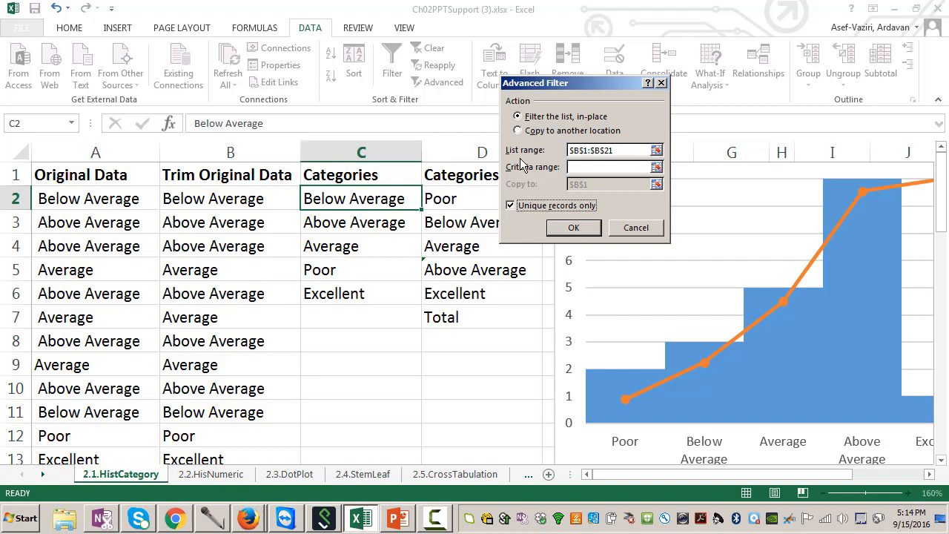
{"action": "left_click", "coordinate": [517, 131]}
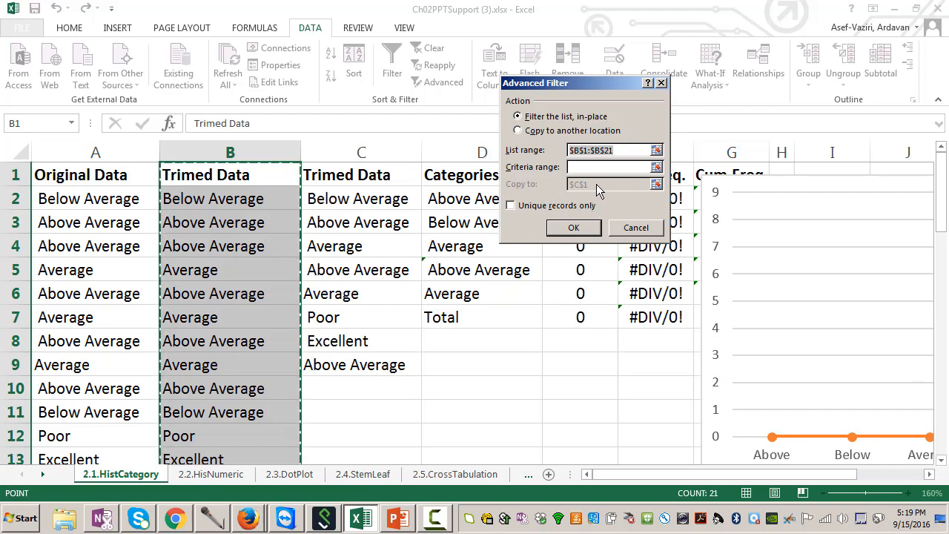
{"action": "left_click", "coordinate": [517, 131]}
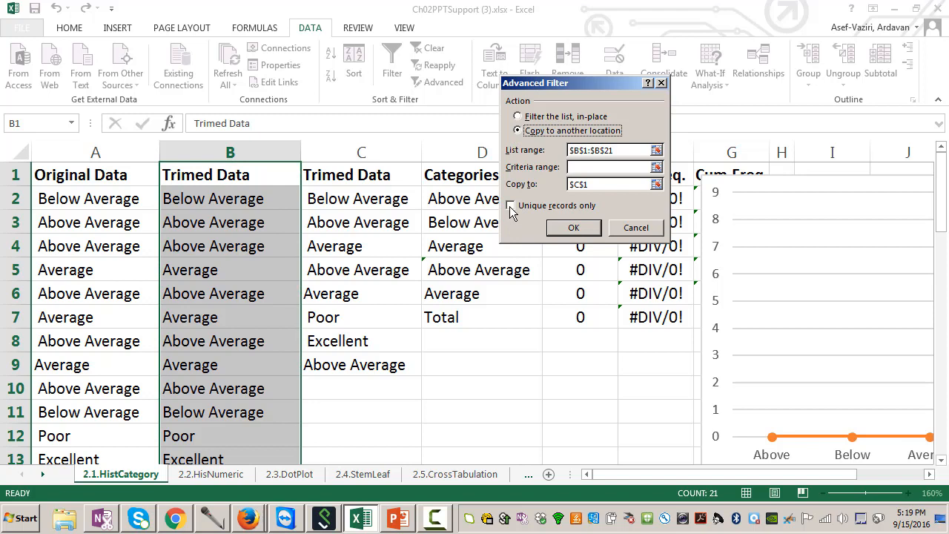
{"action": "left_click", "coordinate": [510, 204]}
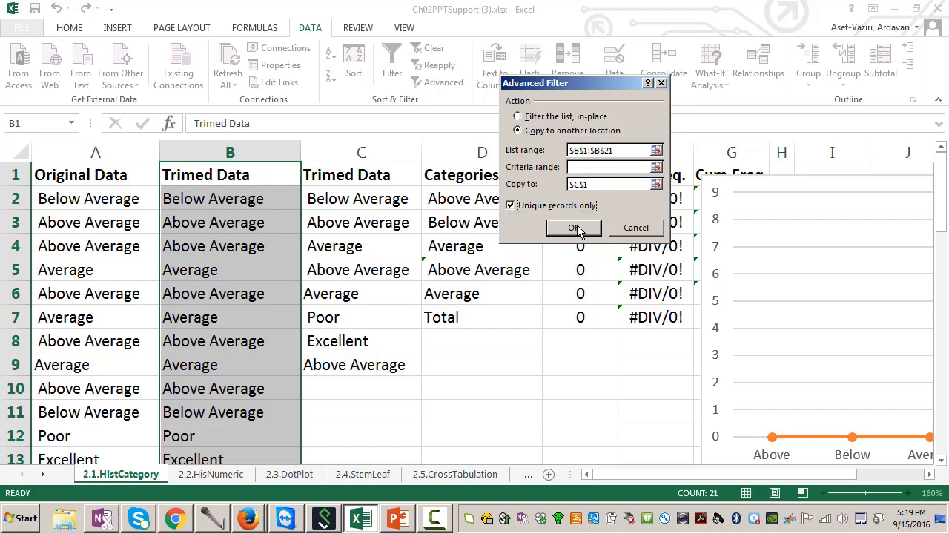
{"action": "left_click", "coordinate": [573, 229]}
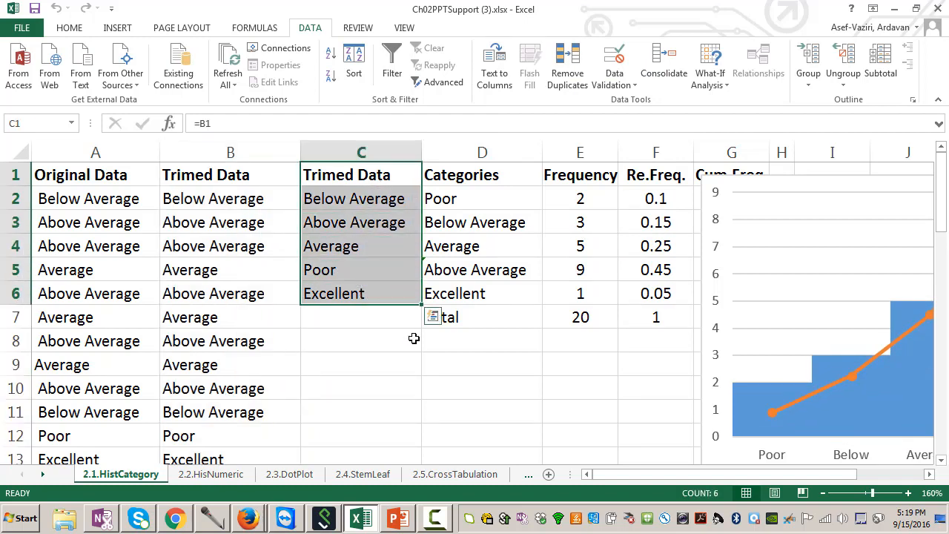
Copy the five unique ratings C2:C6 into the Categories column at D2.
{"action": "left_click", "coordinate": [482, 364]}
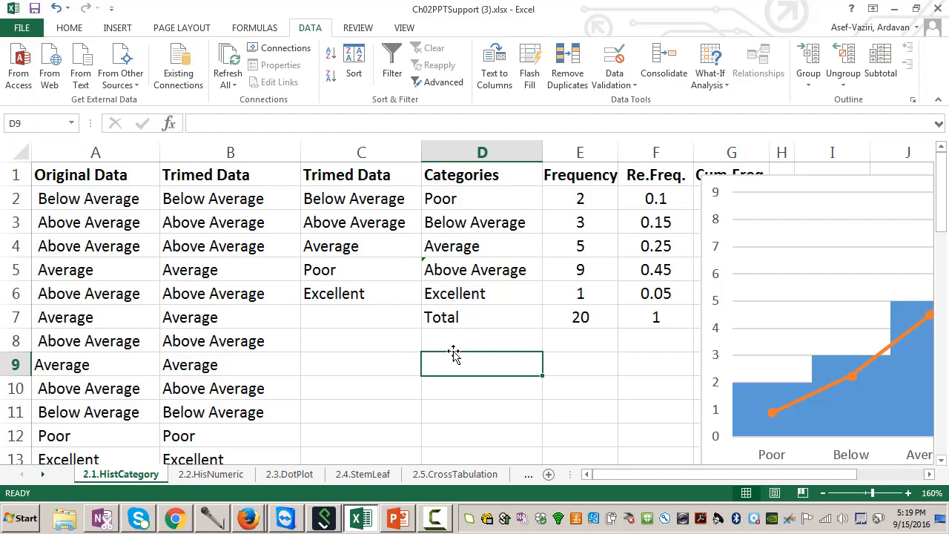
{"action": "mouse_move", "coordinate": [436, 199]}
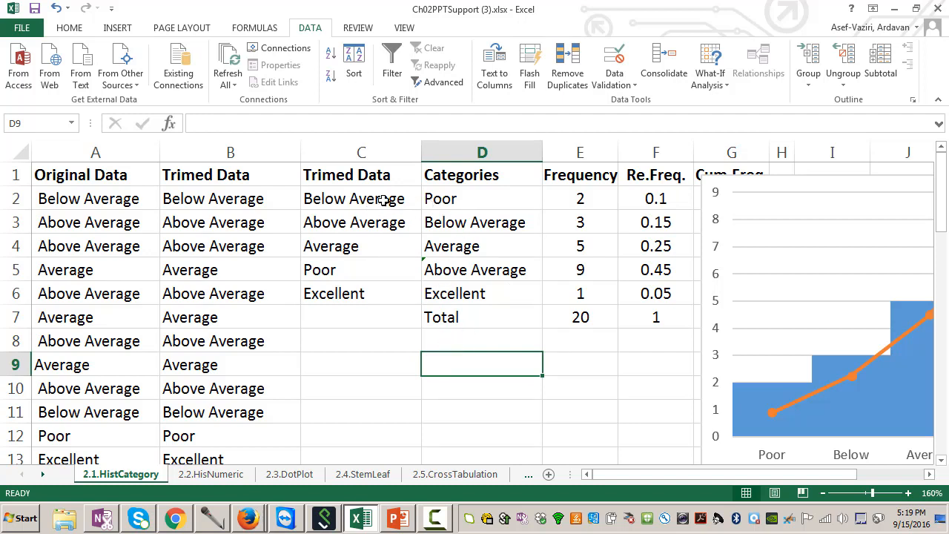
{"action": "left_click_drag", "start_coordinate": [361, 199], "coordinate": [361, 293]}
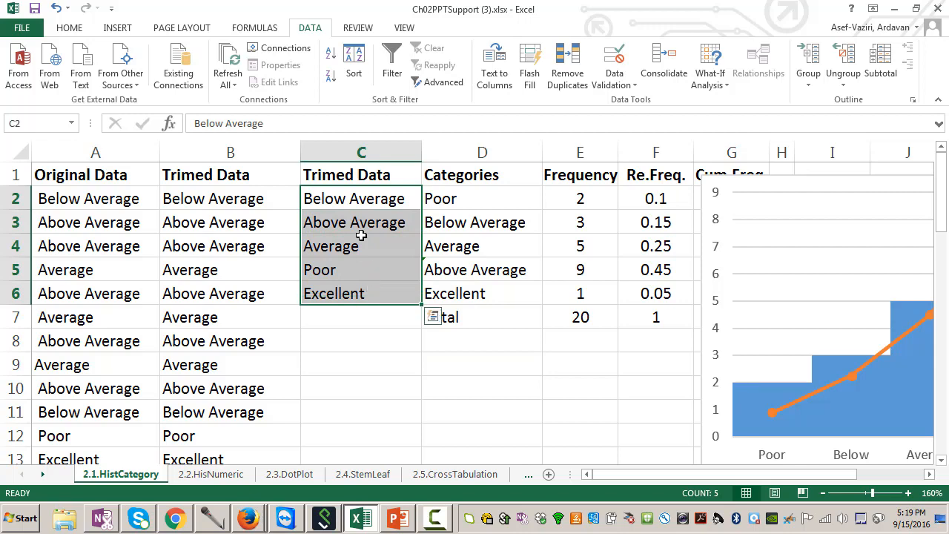
{"action": "key", "text": "ctrl+c"}
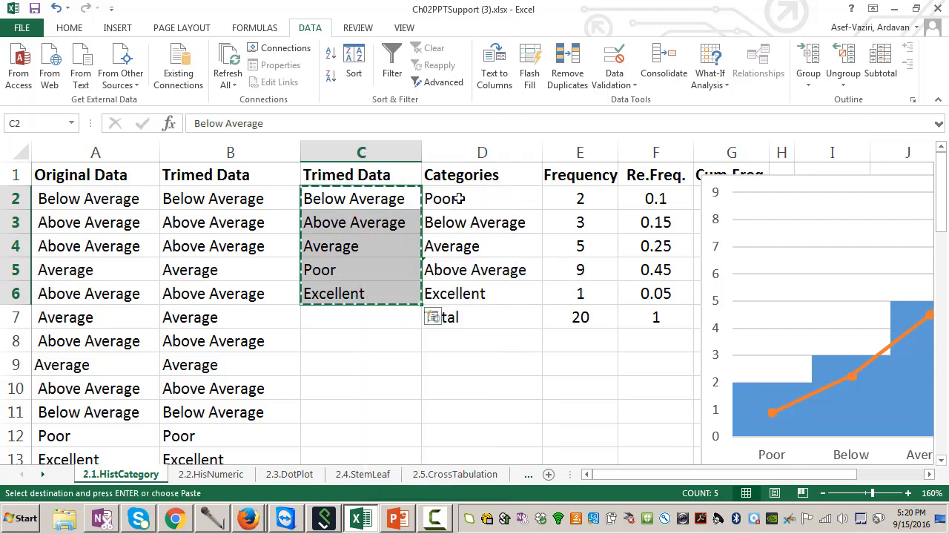
{"action": "left_click", "coordinate": [68, 26]}
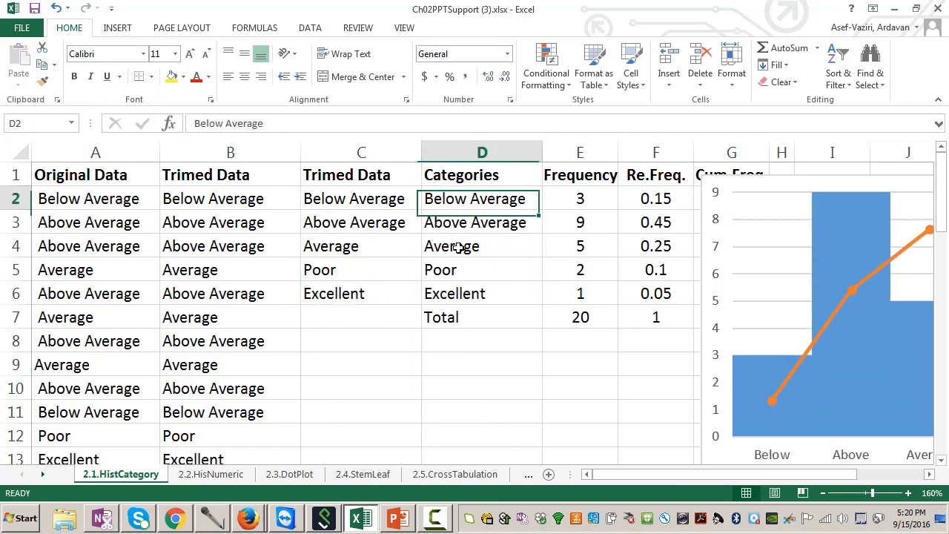
Sort D2:D6 alphabetically, continuing with the current selection only.
{"action": "left_click_drag", "start_coordinate": [475, 199], "coordinate": [474, 294]}
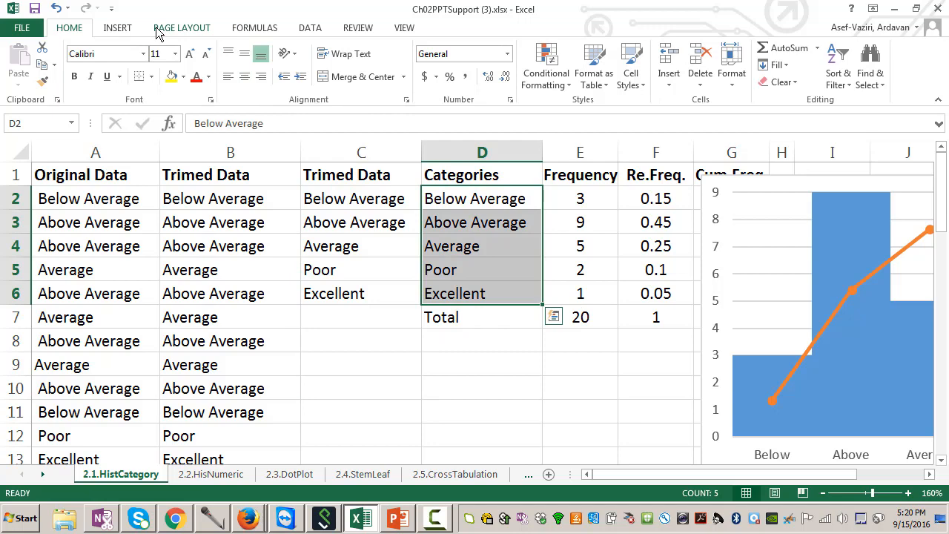
{"action": "left_click", "coordinate": [310, 26]}
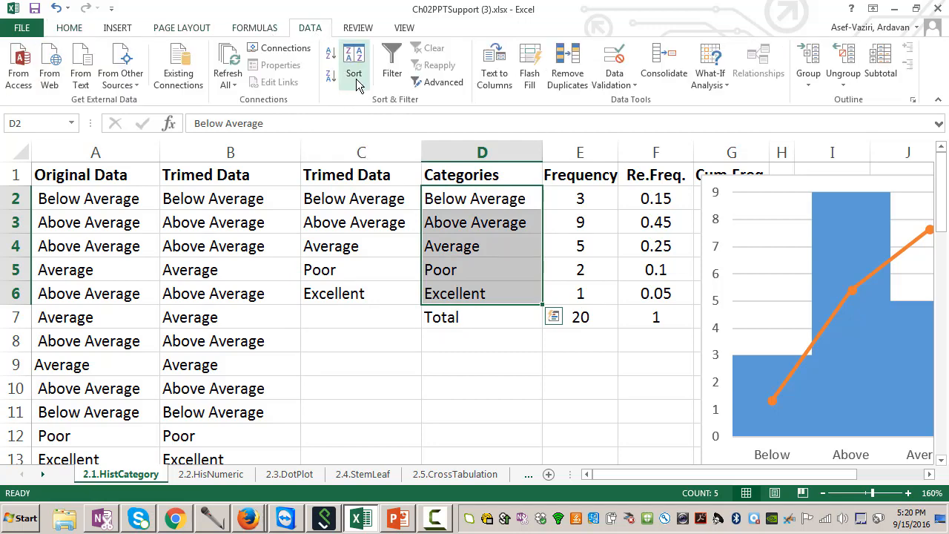
{"action": "left_click", "coordinate": [353, 62]}
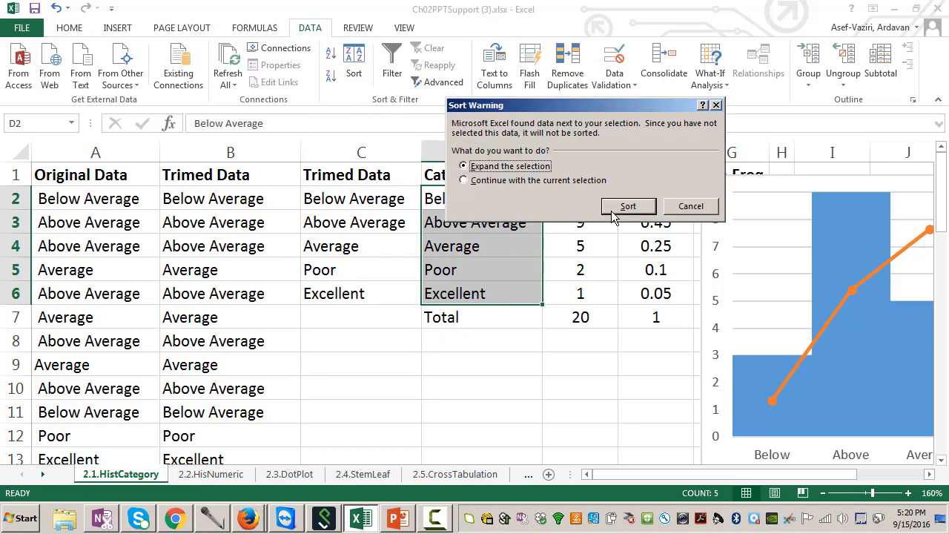
{"action": "left_click", "coordinate": [463, 181]}
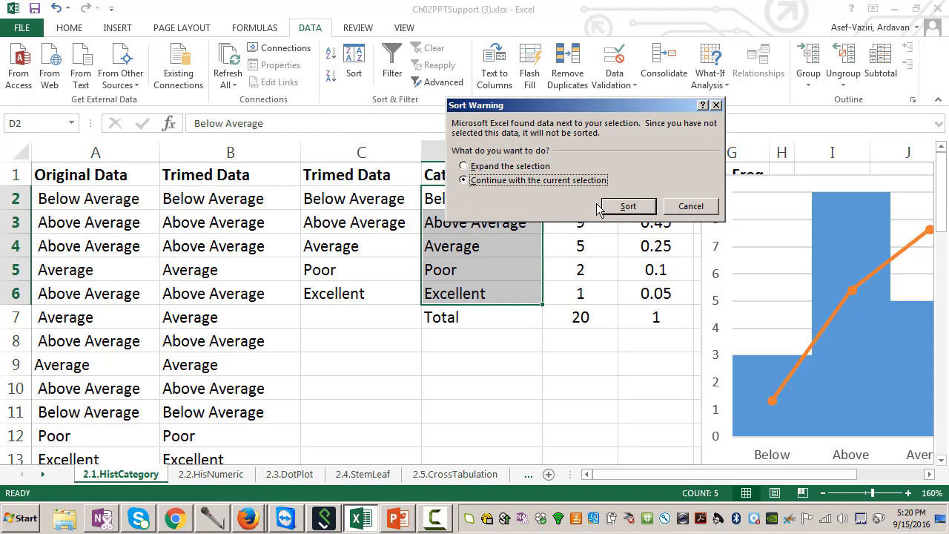
{"action": "left_click", "coordinate": [629, 205]}
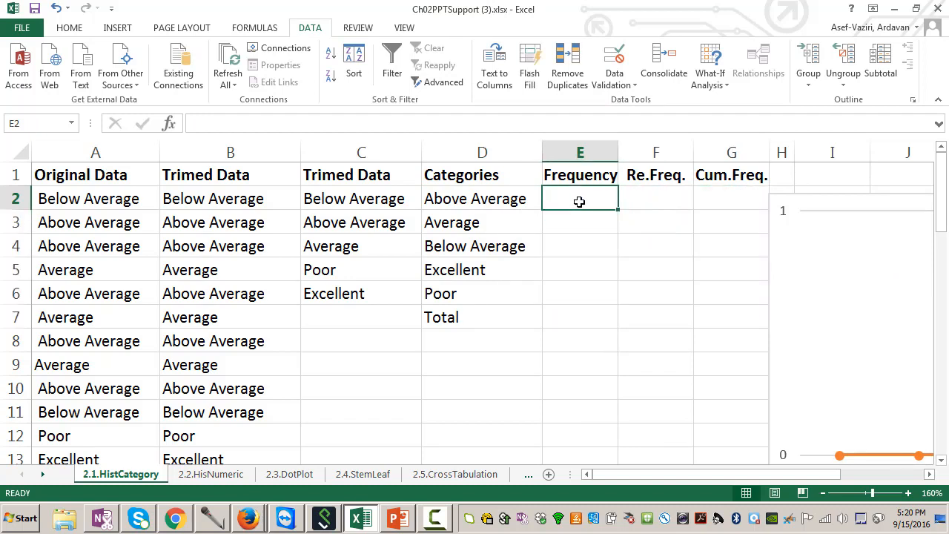
Enter a COUNTIF frequency formula counting the trimmed ratings that match category D2.
{"action": "type", "text": "=countif("}
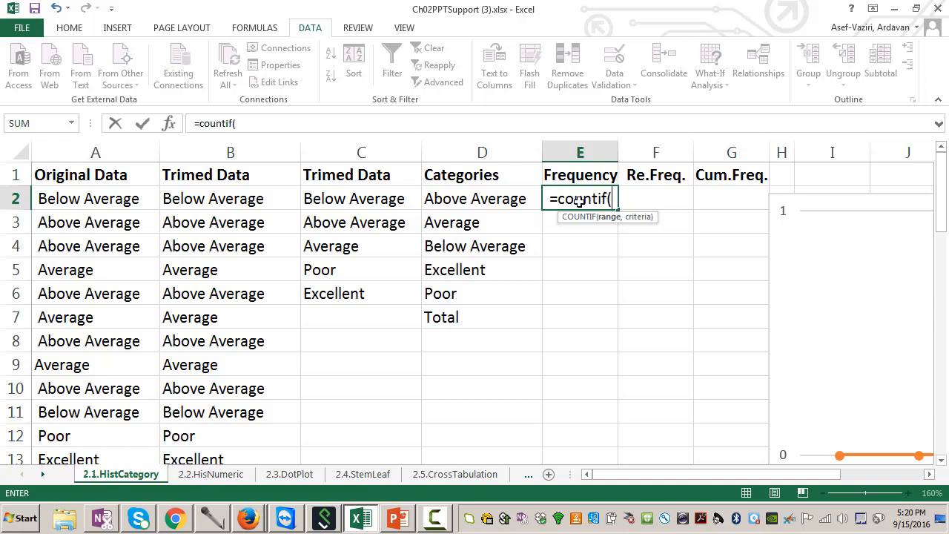
{"action": "mouse_move", "coordinate": [90, 199]}
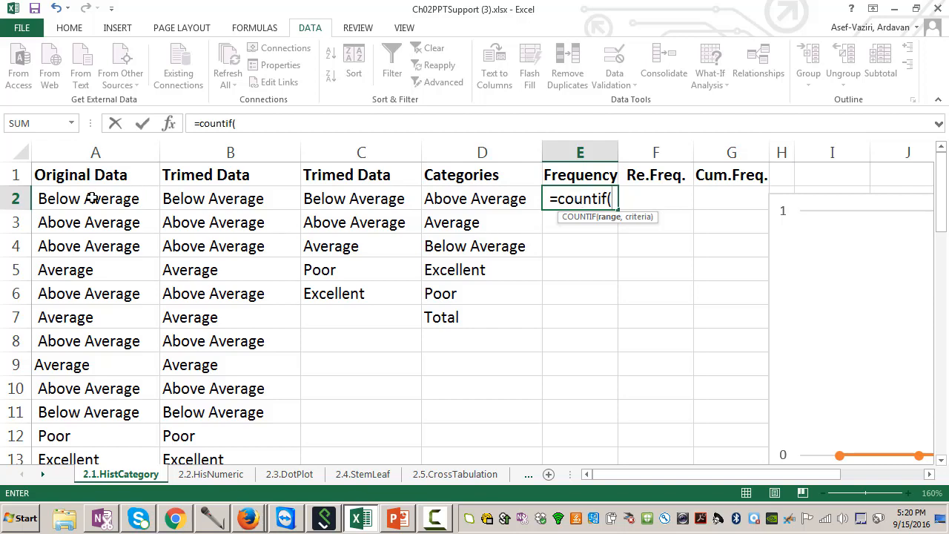
{"action": "left_click_drag", "start_coordinate": [213, 199], "coordinate": [214, 412]}
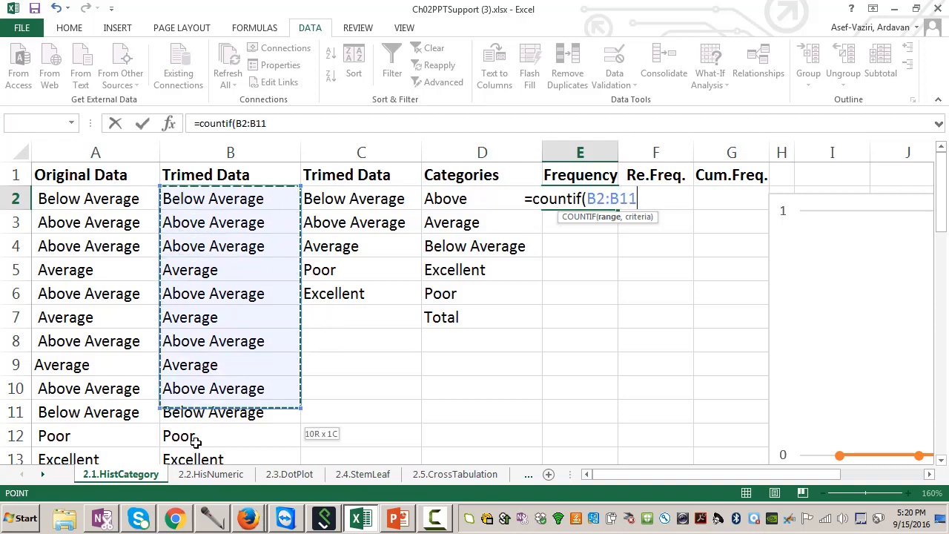
{"action": "left_click_drag", "start_coordinate": [230, 412], "coordinate": [230, 438]}
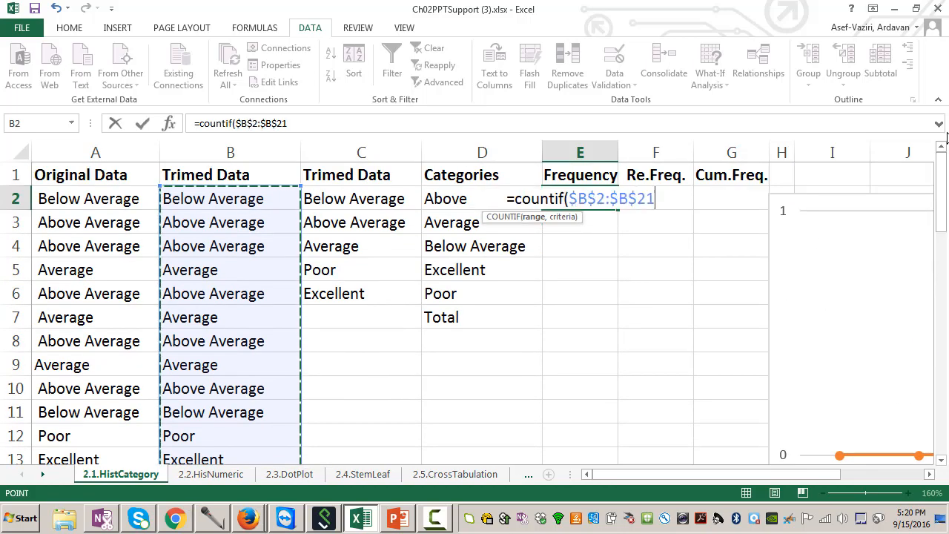
{"action": "type", "text": ","}
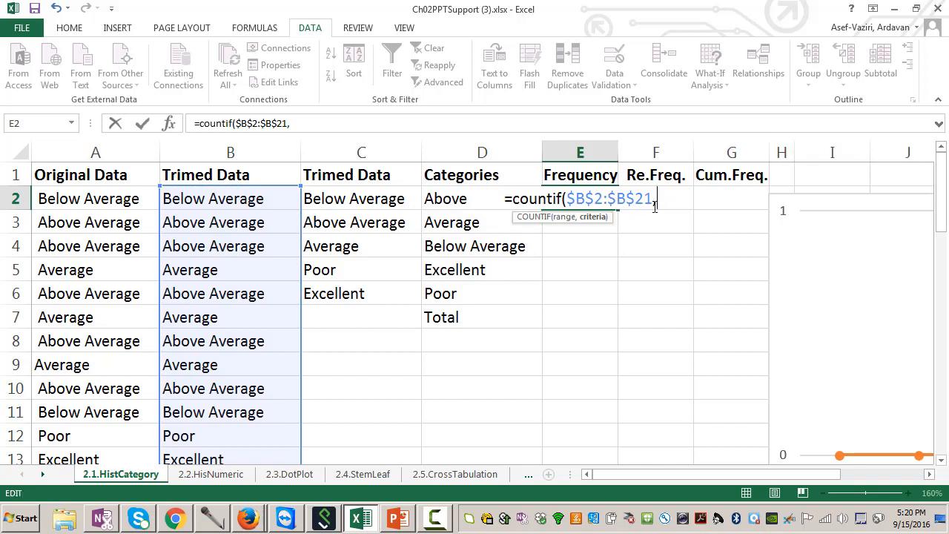
{"action": "left_click", "coordinate": [482, 223]}
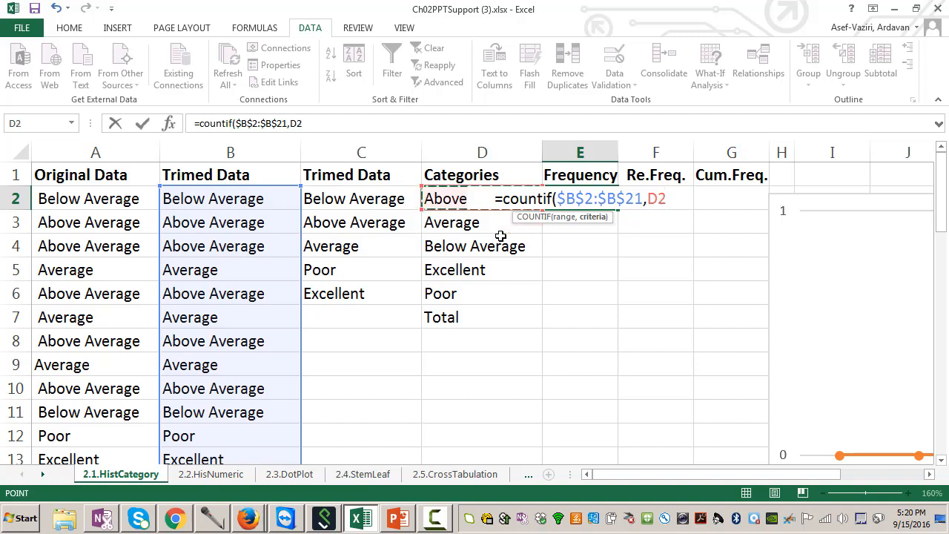
{"action": "key", "text": "Return"}
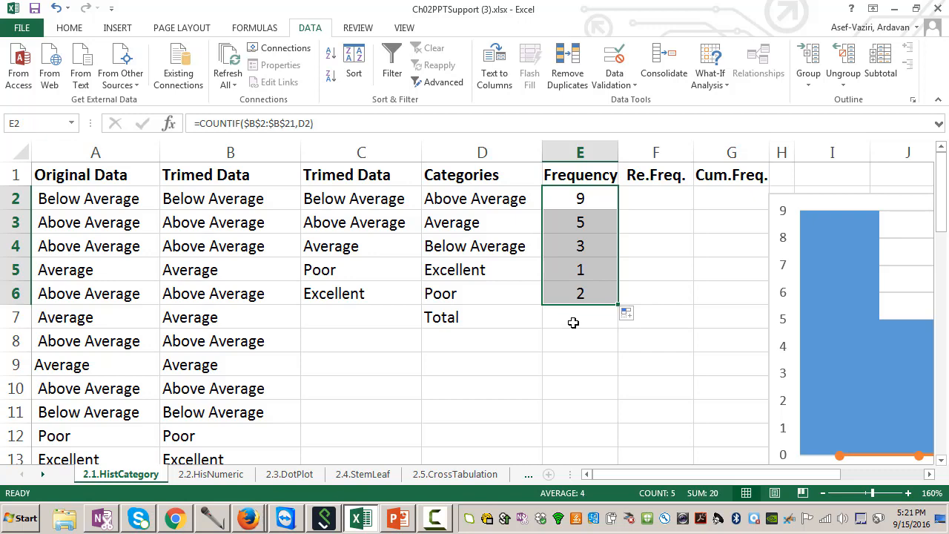
Add a Total in E7 as =sum(E2:E6), giving 20.
{"action": "left_click", "coordinate": [579, 317]}
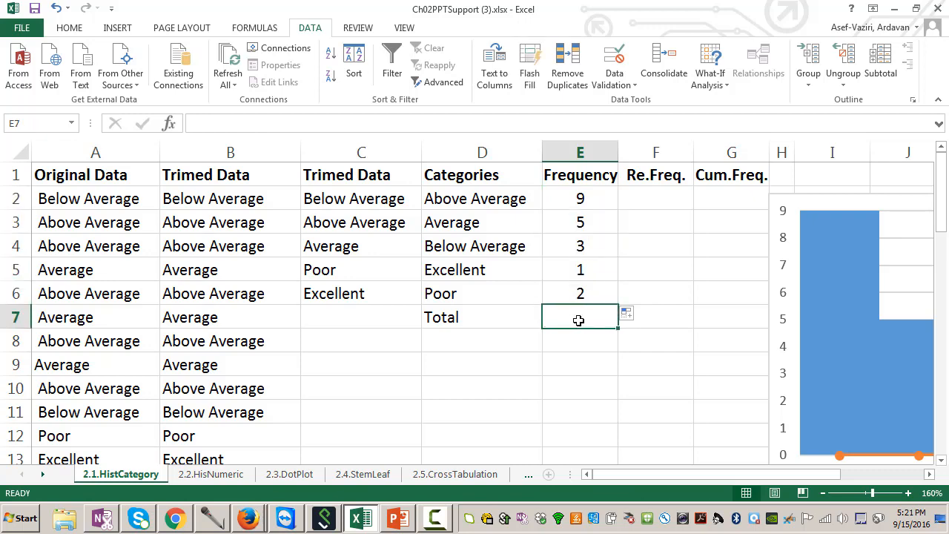
{"action": "type", "text": "="}
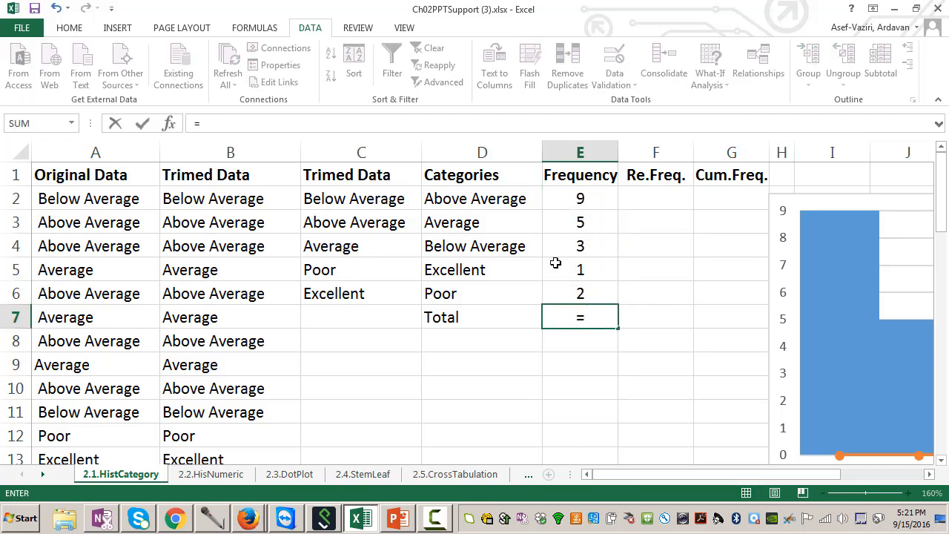
{"action": "type", "text": "sum("}
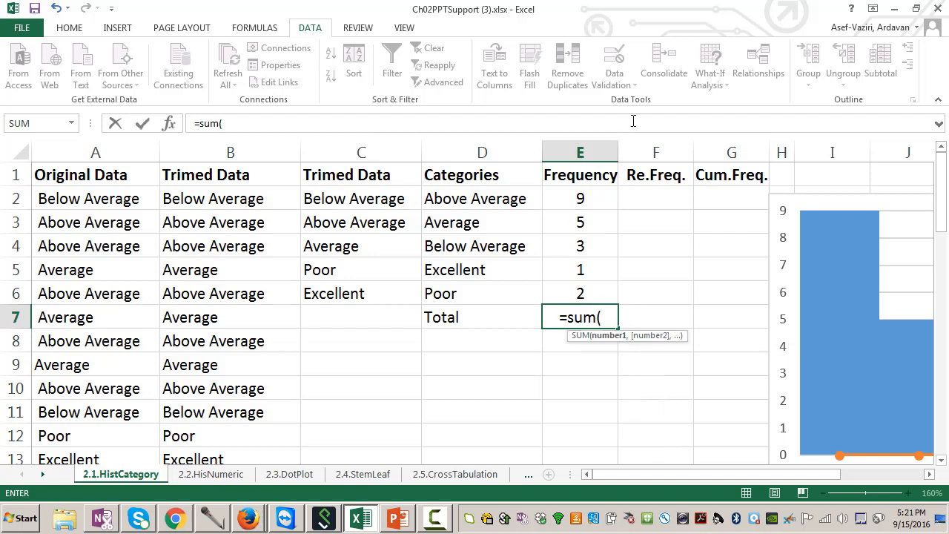
{"action": "left_click_drag", "start_coordinate": [580, 199], "coordinate": [580, 294]}
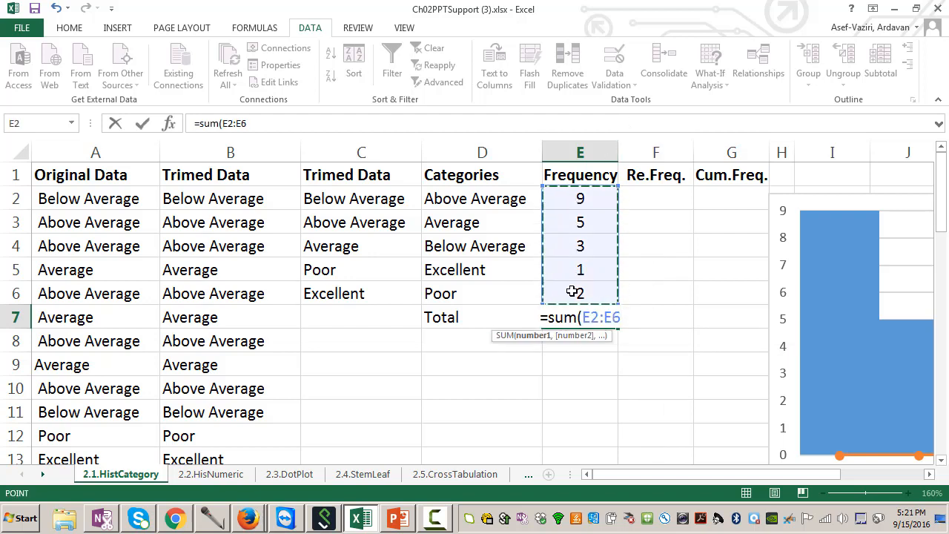
{"action": "key", "text": "Return"}
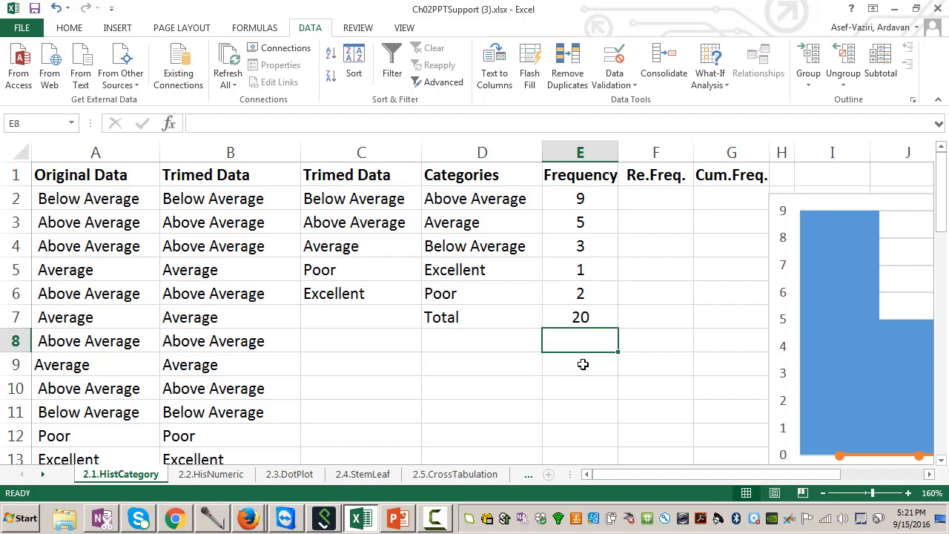
Enter =E2/$E$7 in F2 and fill it down to F6 (0.45, 0.25, 0.15, 0.05, 0.1).
{"action": "left_click", "coordinate": [655, 199]}
{"action": "type", "text": "=E2/"}
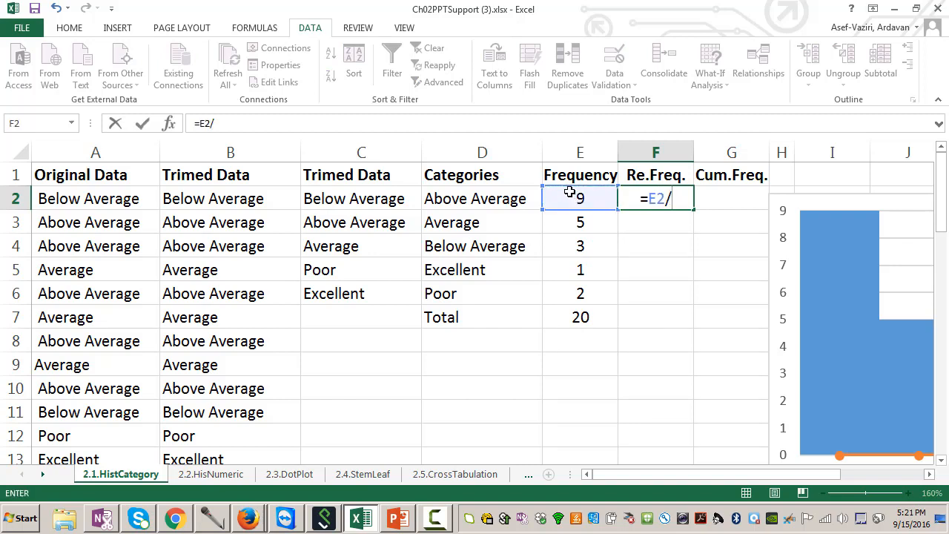
{"action": "left_click", "coordinate": [580, 318]}
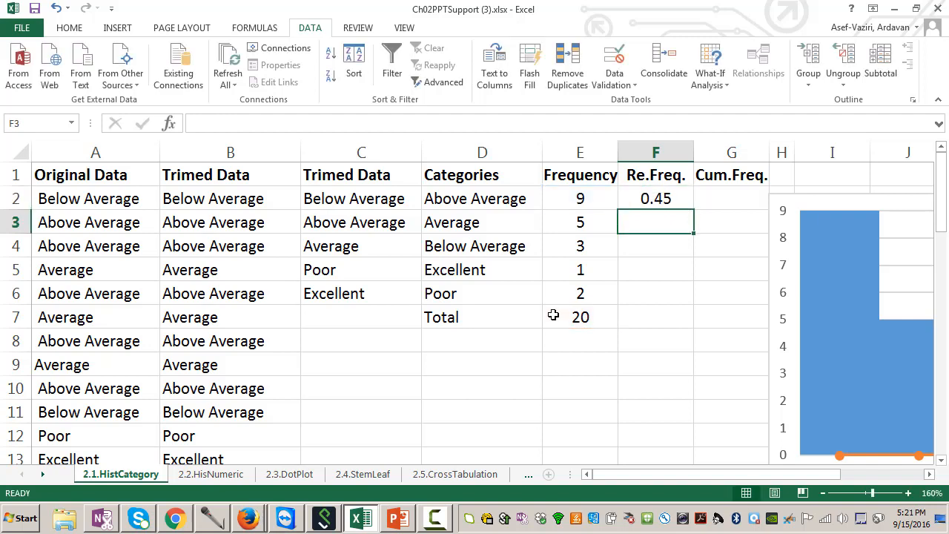
{"action": "left_click", "coordinate": [655, 199]}
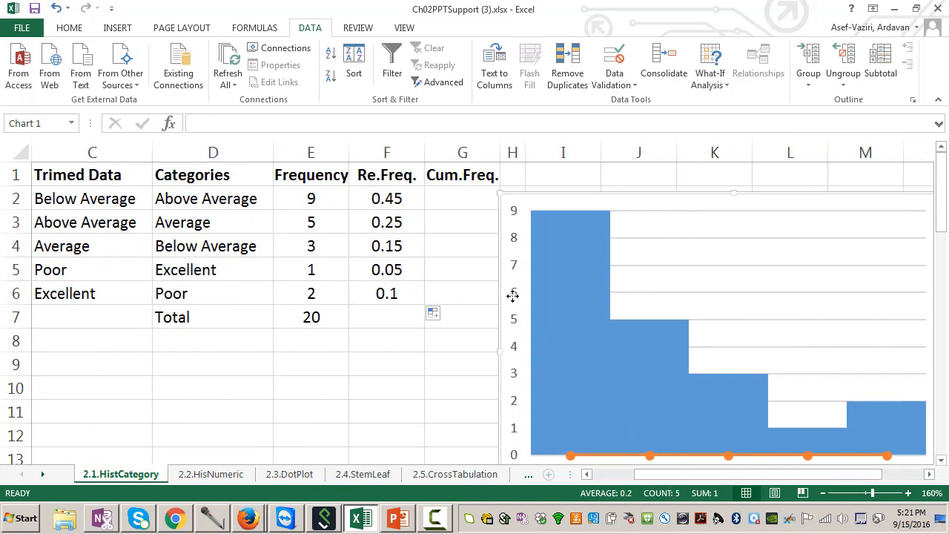
Set G2 to =F2, enter =SUM($F$2:F3) in G3 and fill down to G6, reaching 1.
{"action": "left_click", "coordinate": [463, 198]}
{"action": "type", "text": "0.45"}
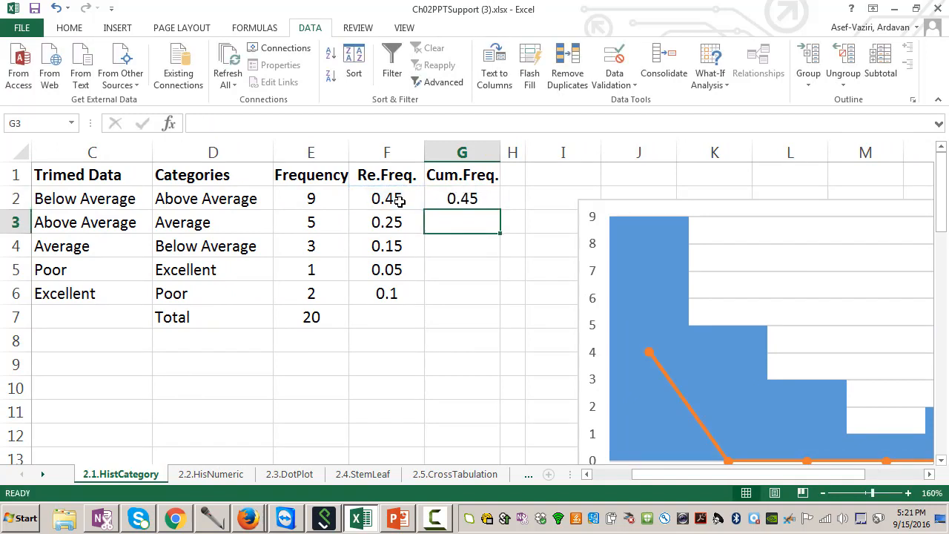
{"action": "type", "text": "=su"}
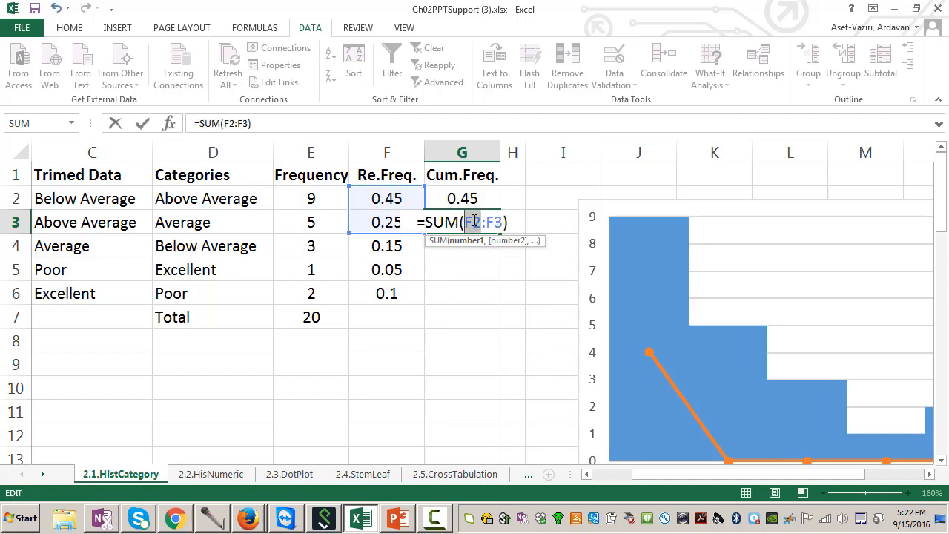
{"action": "key", "text": "f4"}
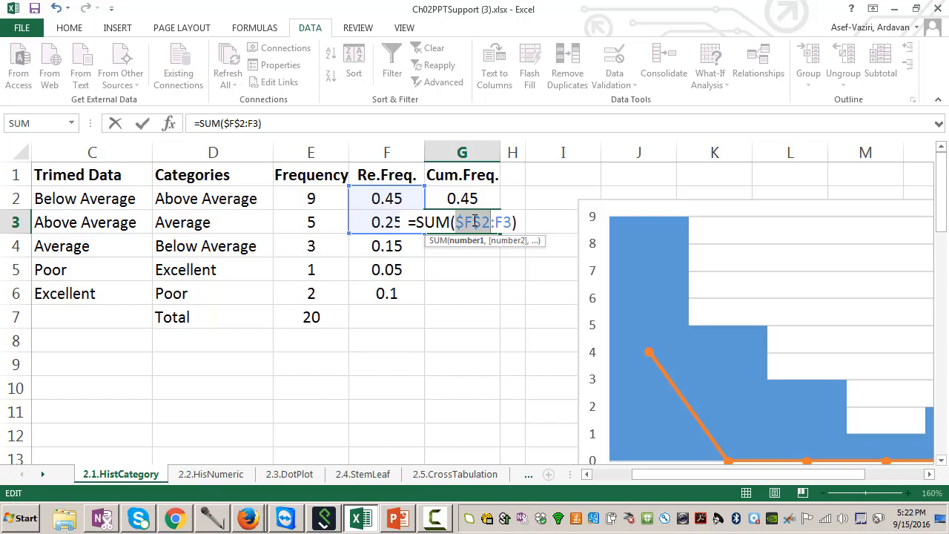
{"action": "key", "text": "Return"}
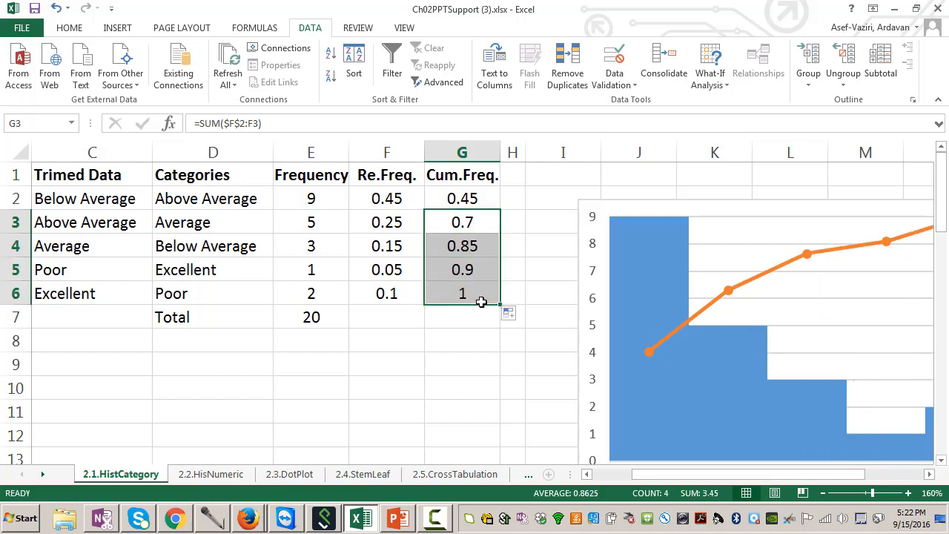
{"action": "double_click", "coordinate": [462, 294]}
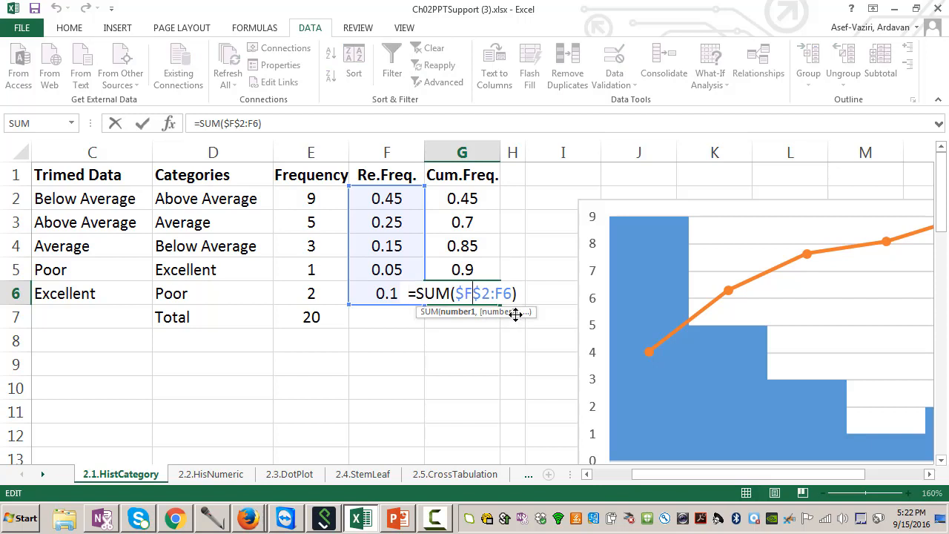
{"action": "key", "text": "Return"}
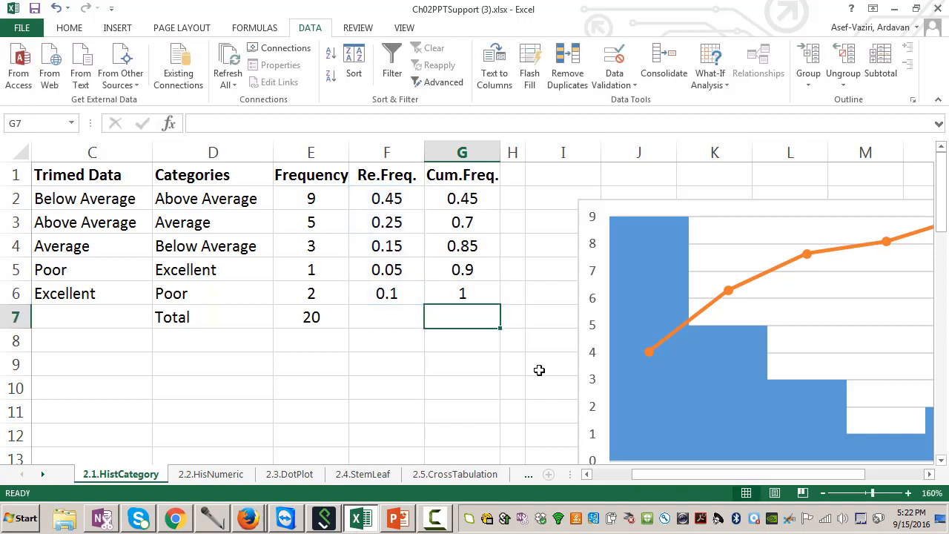
{"action": "mouse_move", "coordinate": [578, 350]}
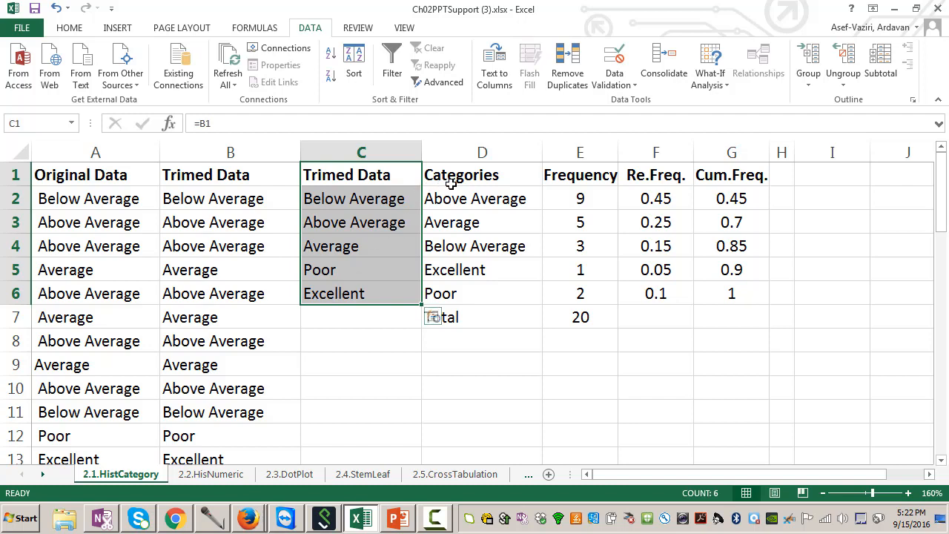
Select the Frequency heading with its five counts, E1:E6, as chart data.
{"action": "left_click", "coordinate": [482, 175]}
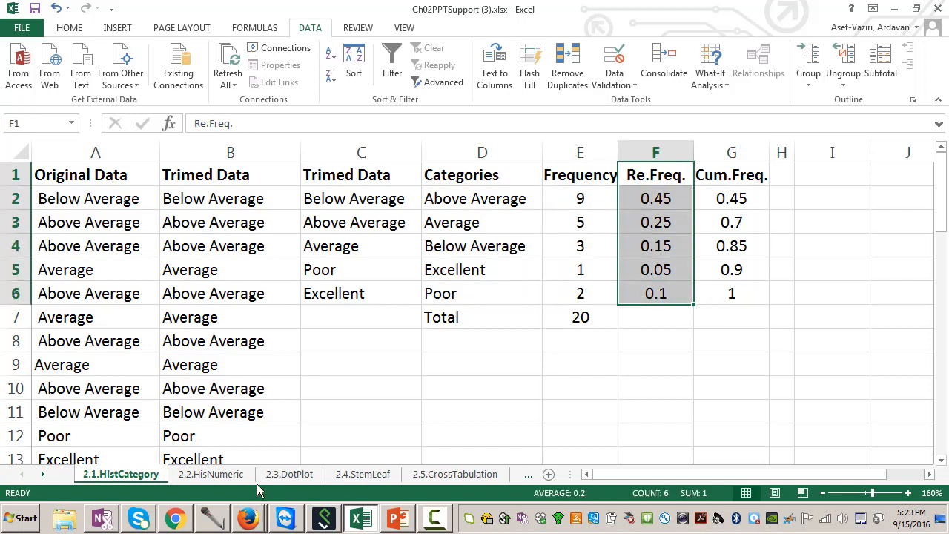
{"action": "mouse_move", "coordinate": [401, 326]}
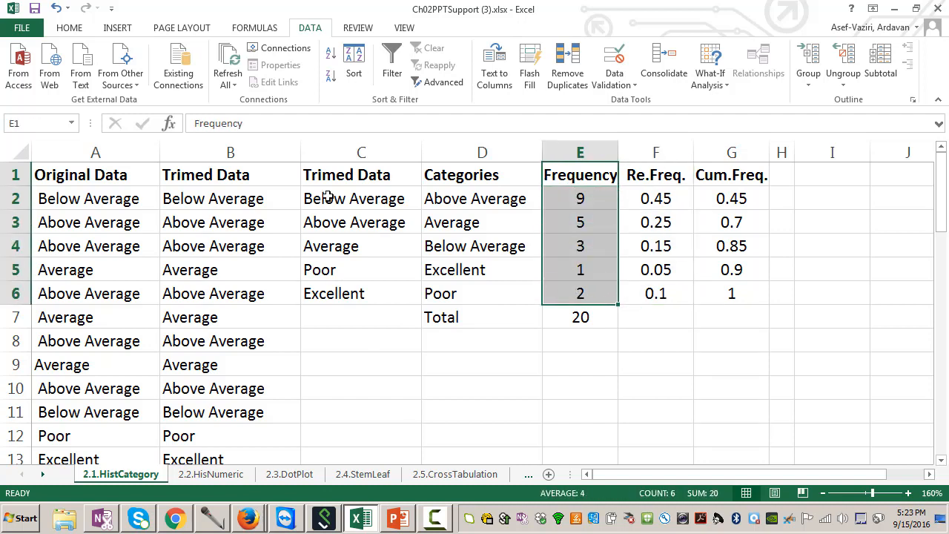
{"action": "mouse_move", "coordinate": [181, 27]}
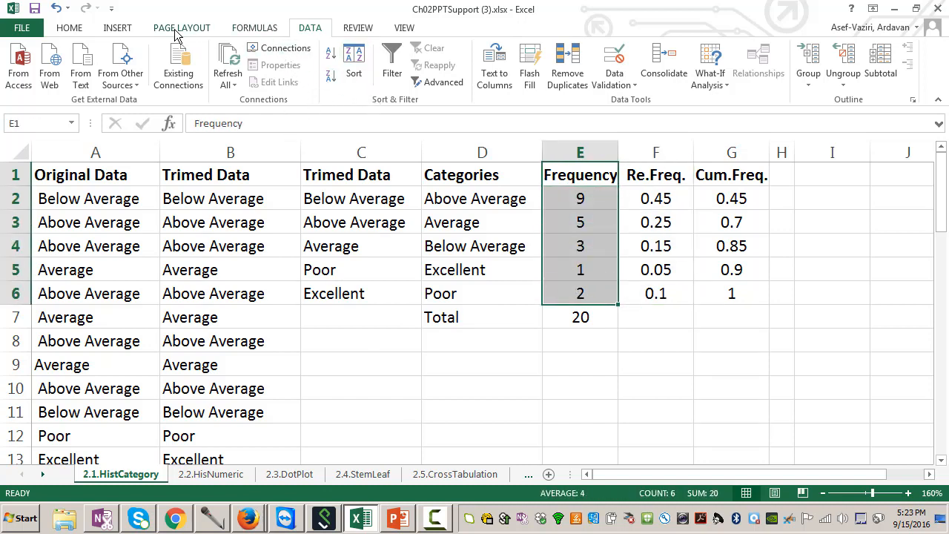
Insert a clustered column chart of the five frequency counts (9, 5, 3, 1, 2).
{"action": "left_click", "coordinate": [118, 27]}
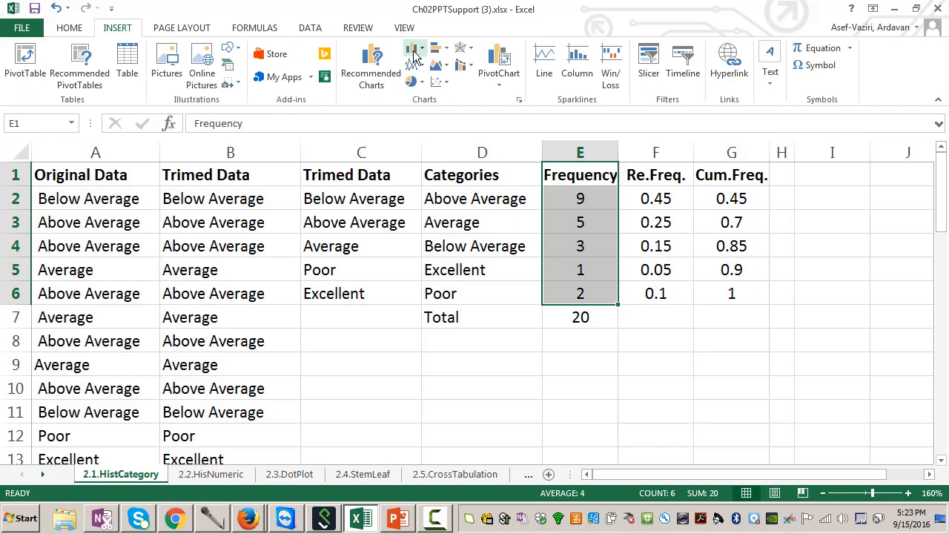
{"action": "left_click", "coordinate": [414, 57]}
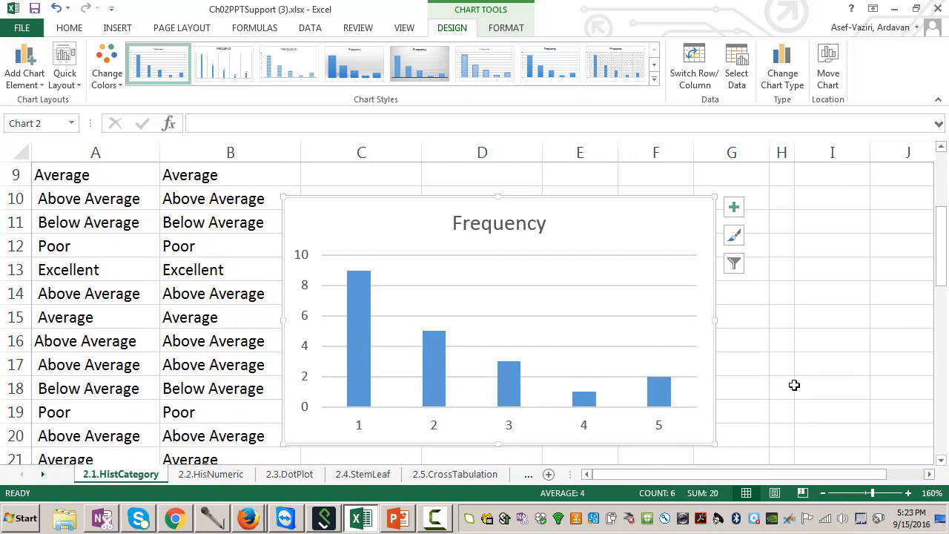
{"action": "mouse_move", "coordinate": [445, 385]}
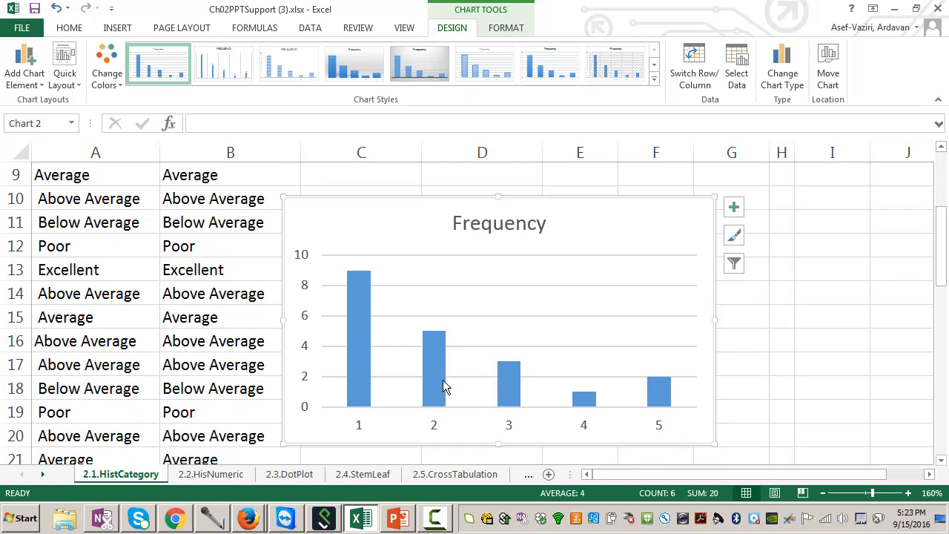
{"action": "mouse_move", "coordinate": [527, 445]}
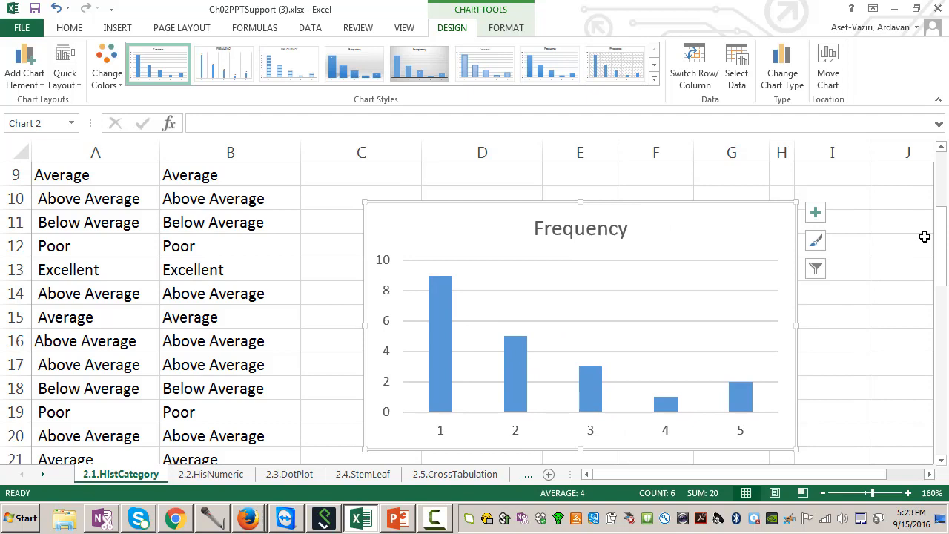
Move the Frequency chart up beside the frequency table.
{"action": "scroll", "scroll_direction": "up", "scroll_amount": 3}
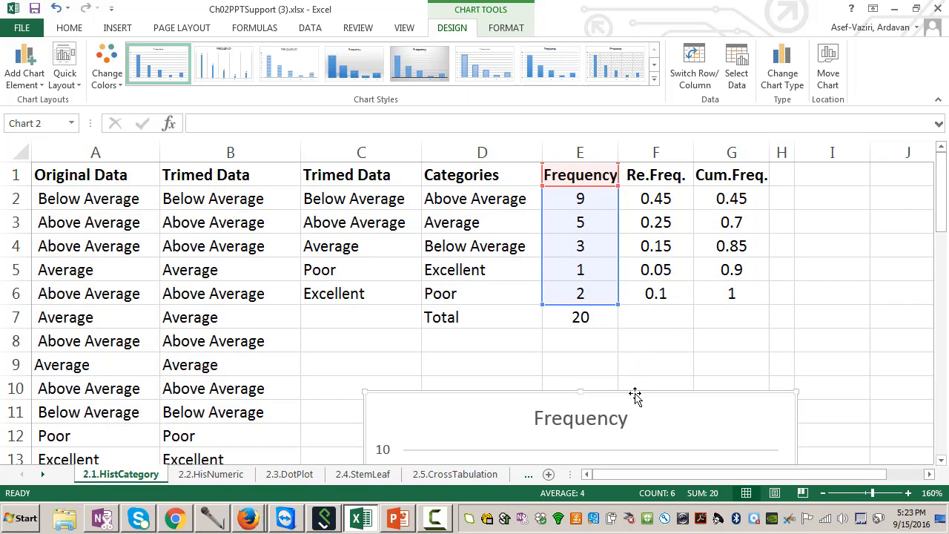
{"action": "left_click_drag", "start_coordinate": [634, 393], "coordinate": [730, 241]}
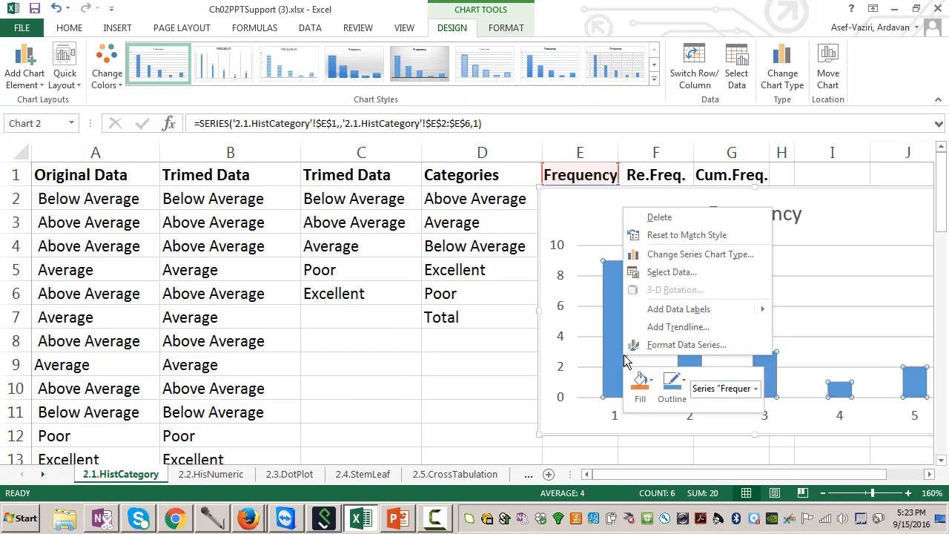
Relabel the horizontal axis with the category names in D2:D6 instead of 1–5.
{"action": "left_click", "coordinate": [672, 273]}
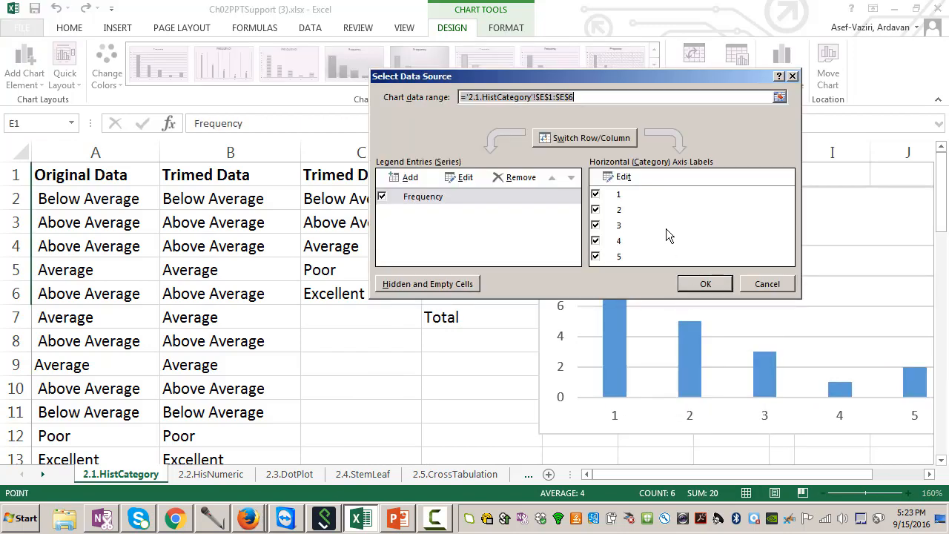
{"action": "left_click", "coordinate": [623, 176]}
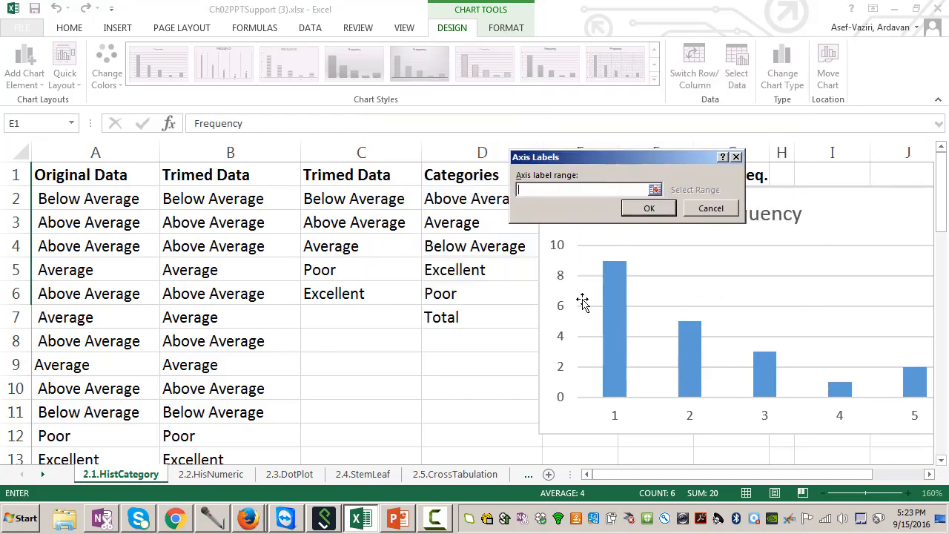
{"action": "left_click_drag", "start_coordinate": [474, 199], "coordinate": [475, 294]}
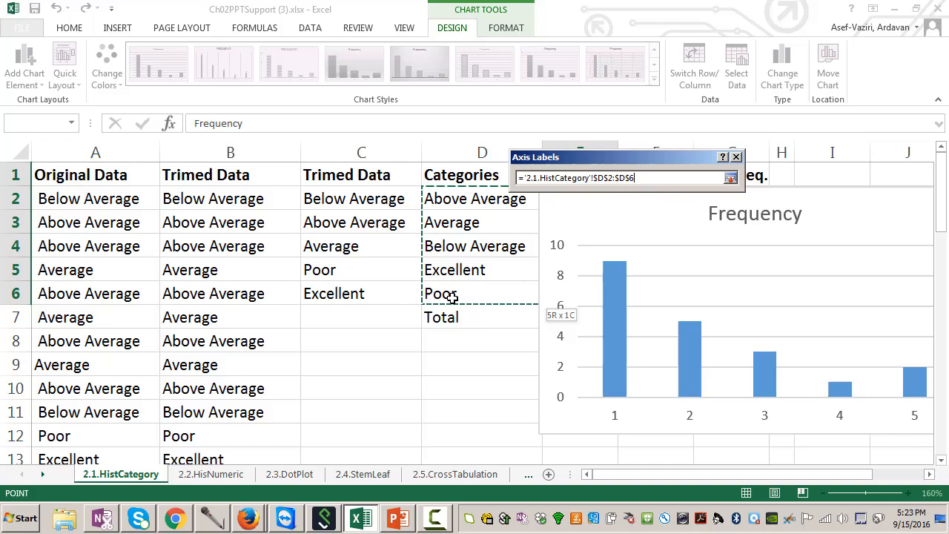
{"action": "left_click", "coordinate": [729, 178]}
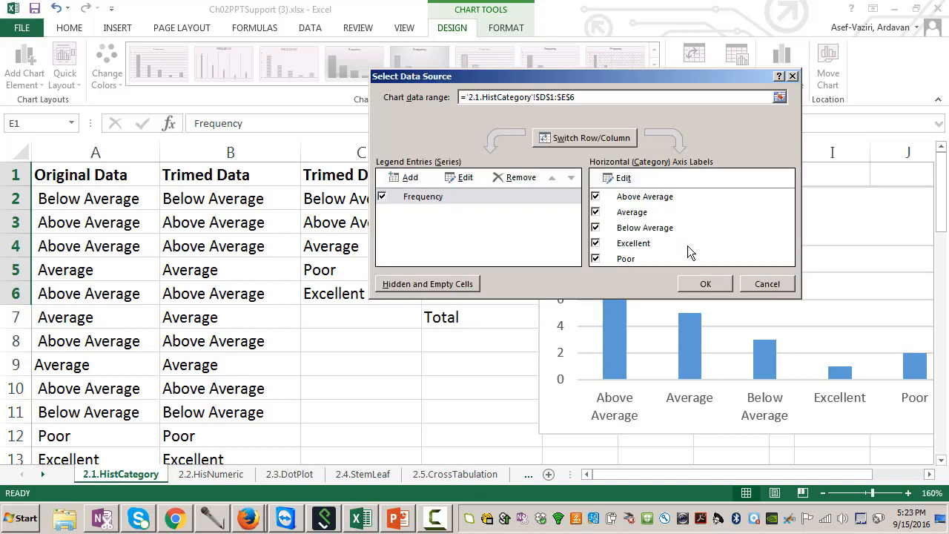
{"action": "left_click", "coordinate": [706, 283]}
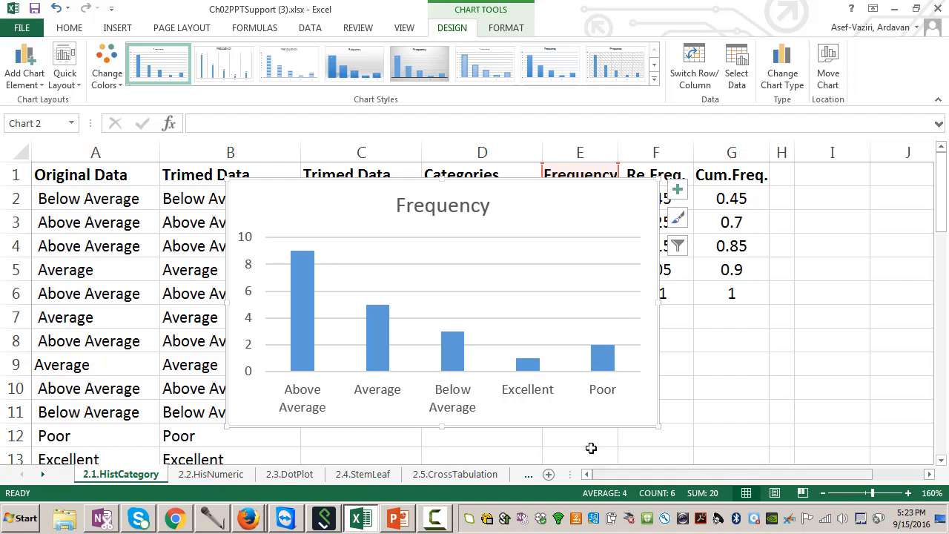
{"action": "mouse_move", "coordinate": [548, 475]}
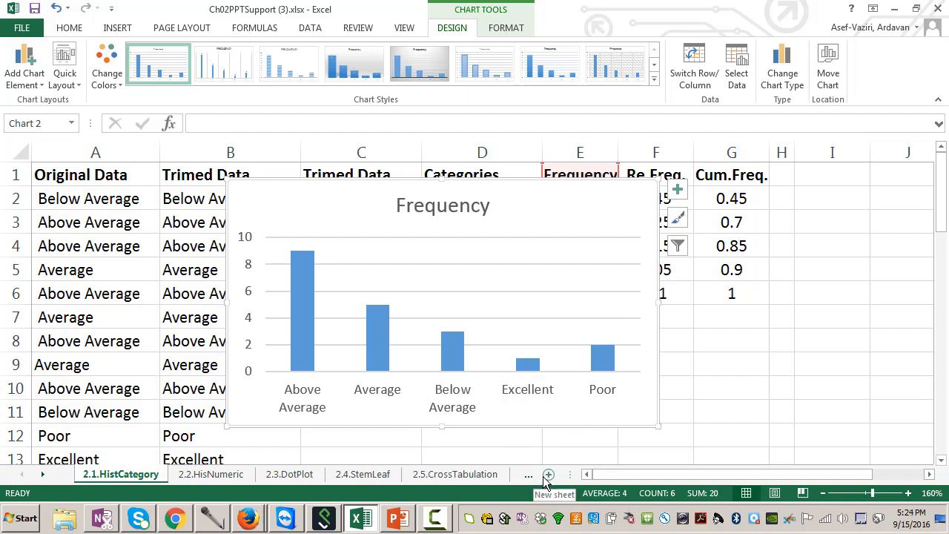
{"action": "mouse_move", "coordinate": [650, 399]}
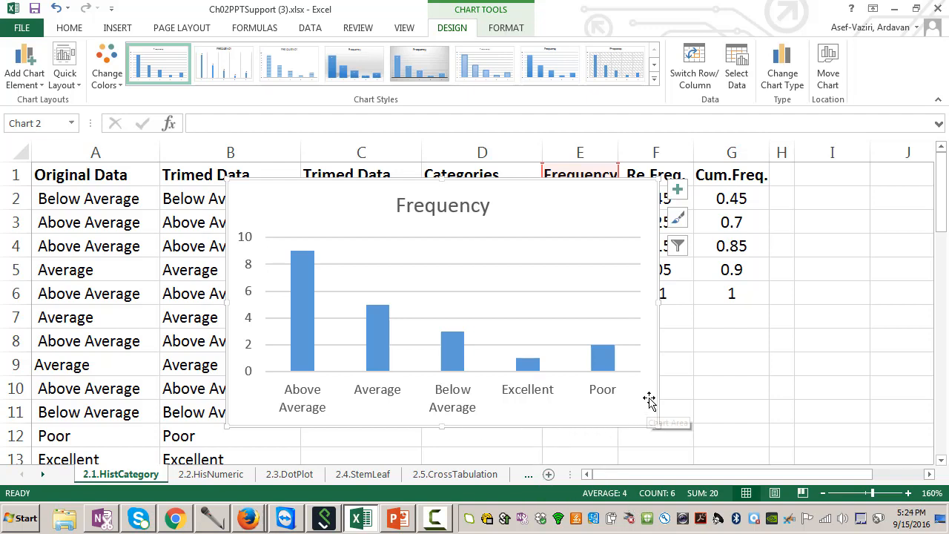
Add the cumulative frequencies in G2:G6 as a second series via Select Data.
{"action": "left_click_drag", "start_coordinate": [442, 428], "coordinate": [329, 427]}
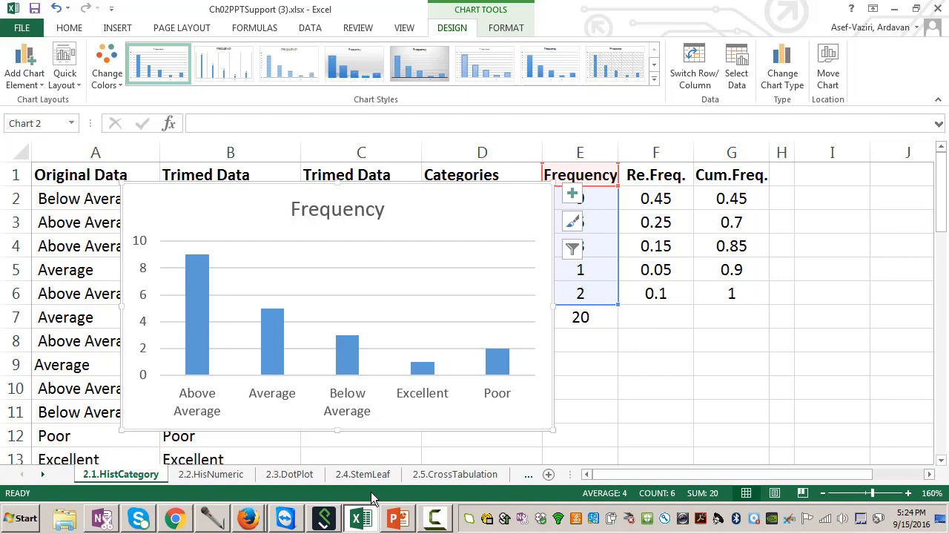
{"action": "left_click", "coordinate": [273, 354]}
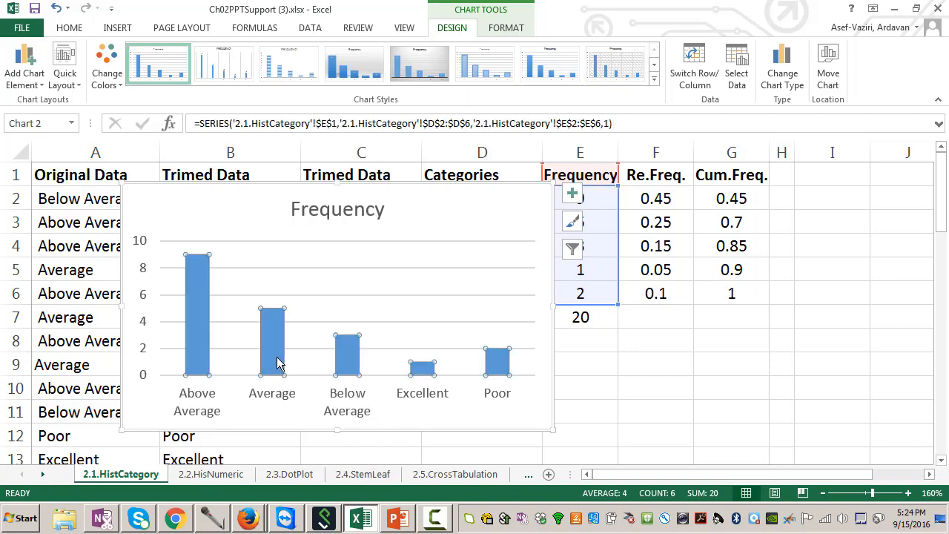
{"action": "left_click", "coordinate": [736, 72]}
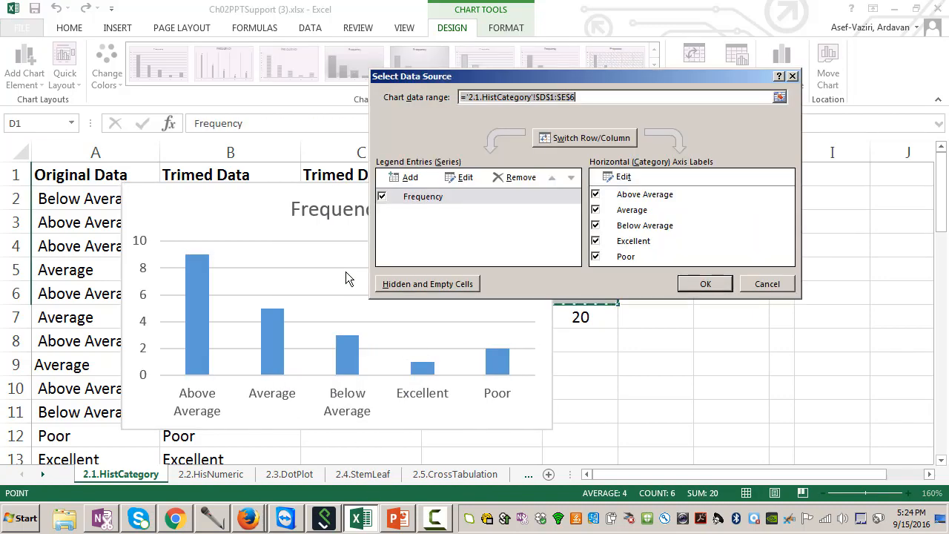
{"action": "left_click", "coordinate": [407, 176]}
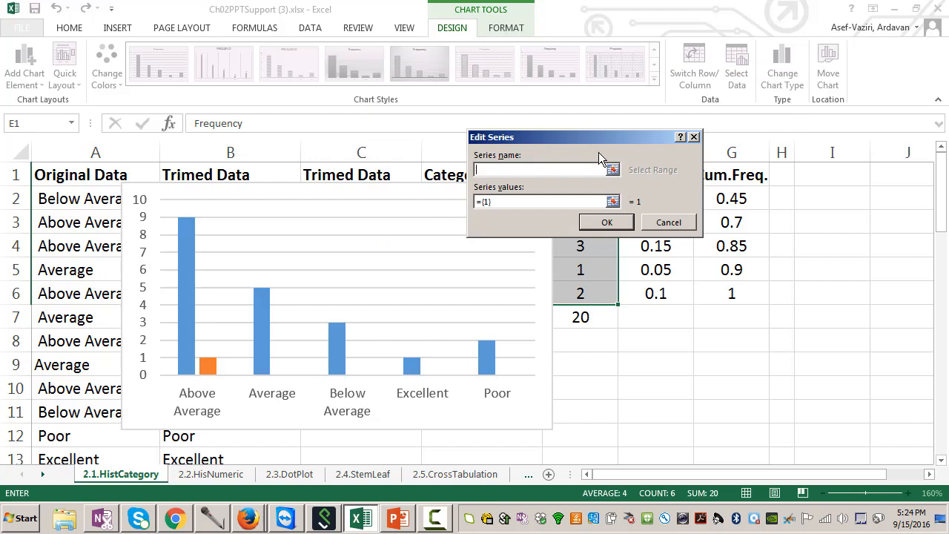
{"action": "left_click_drag", "start_coordinate": [586, 136], "coordinate": [397, 126]}
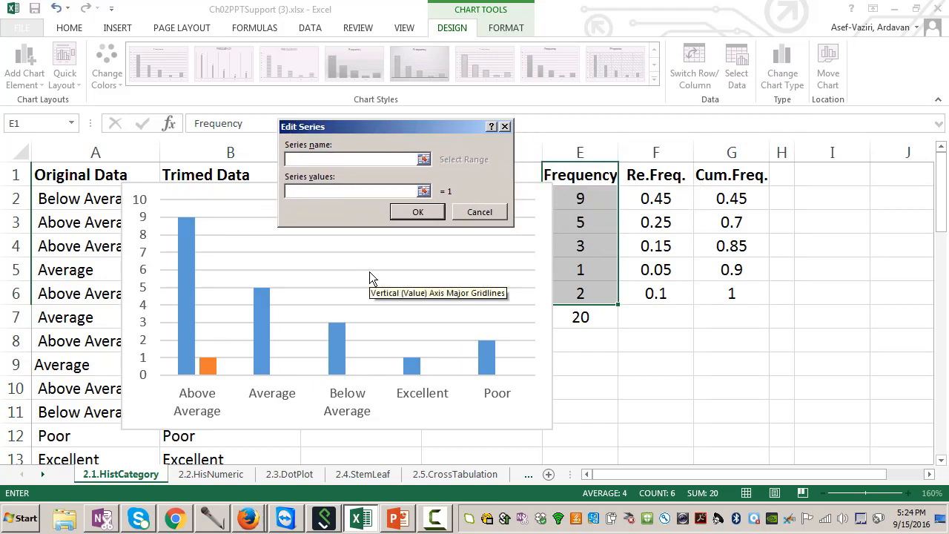
{"action": "mouse_move", "coordinate": [716, 211]}
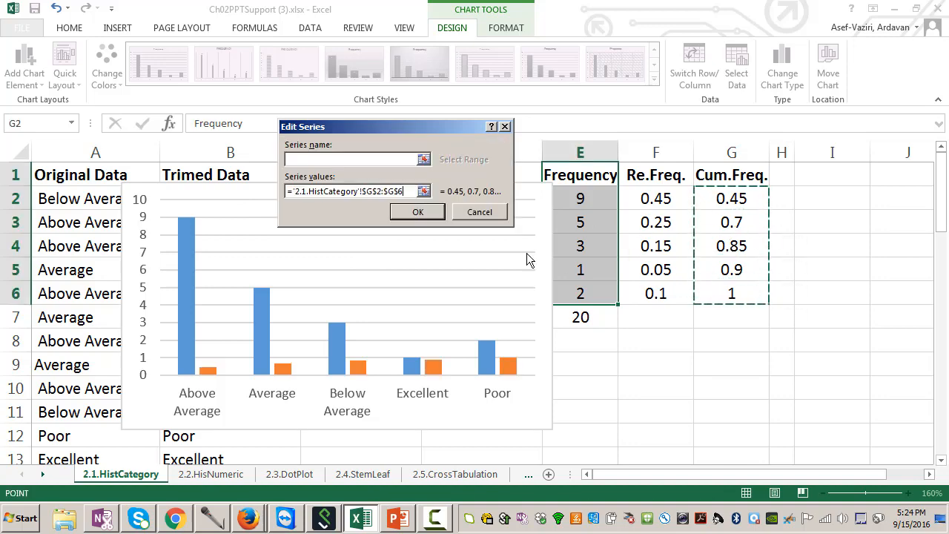
{"action": "left_click", "coordinate": [416, 211]}
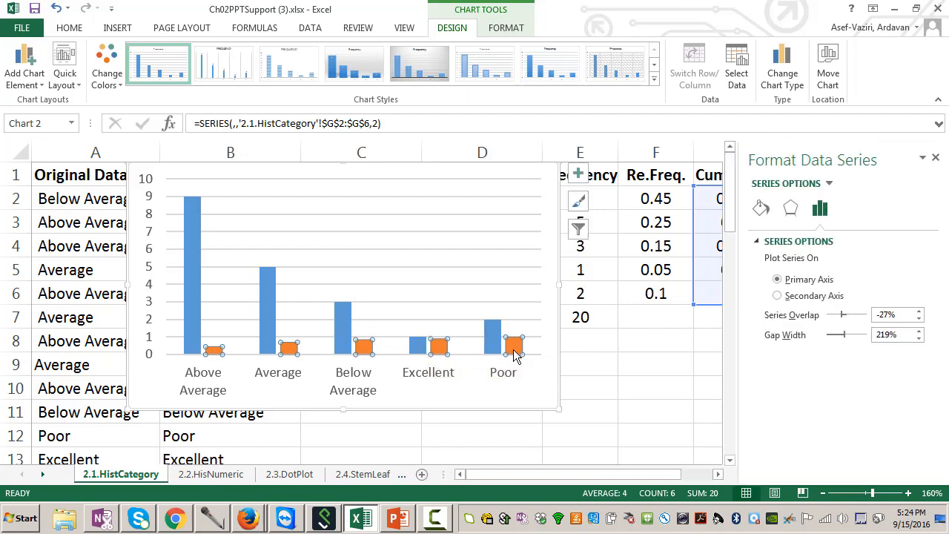
{"action": "mouse_move", "coordinate": [513, 349]}
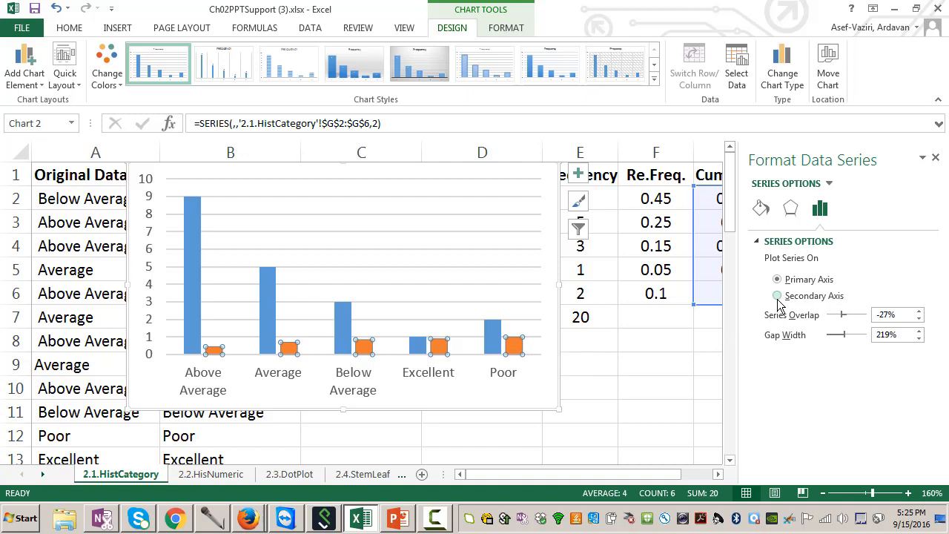
Move the cumulative frequency series onto a secondary vertical axis in Format Data Series.
{"action": "left_click", "coordinate": [777, 295]}
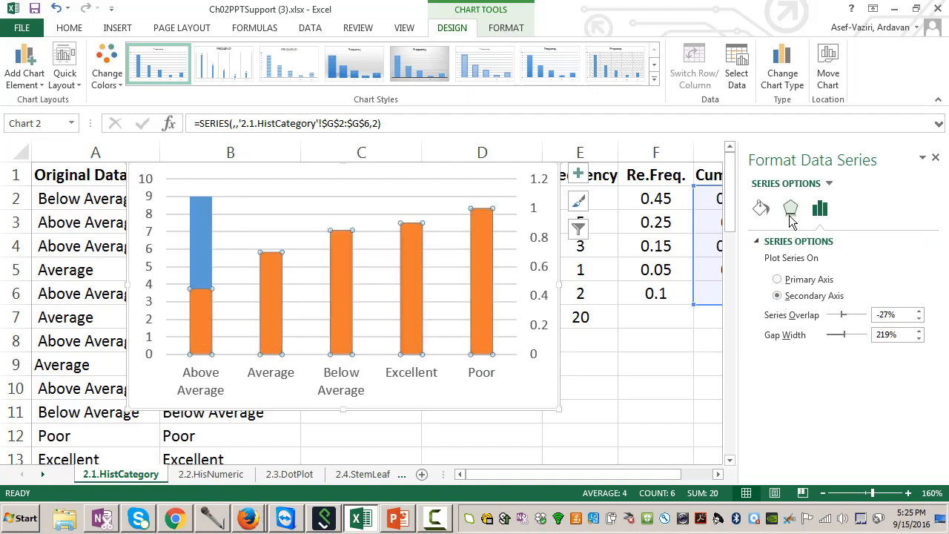
{"action": "left_click", "coordinate": [789, 207]}
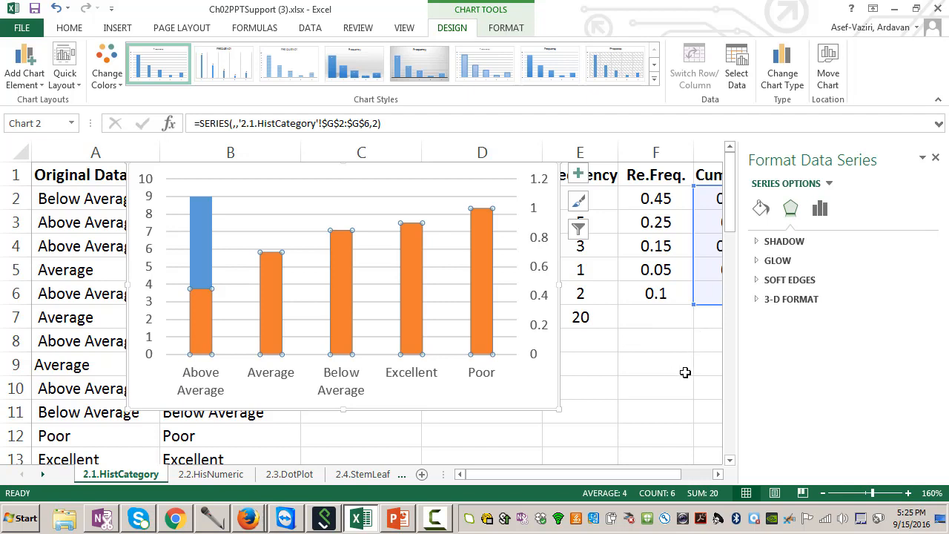
{"action": "left_click", "coordinate": [656, 365]}
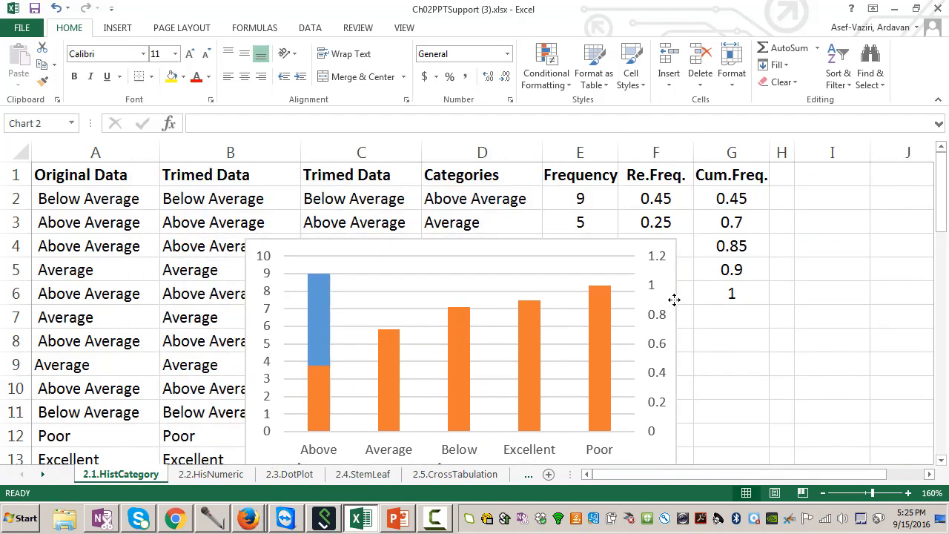
{"action": "left_click", "coordinate": [460, 348]}
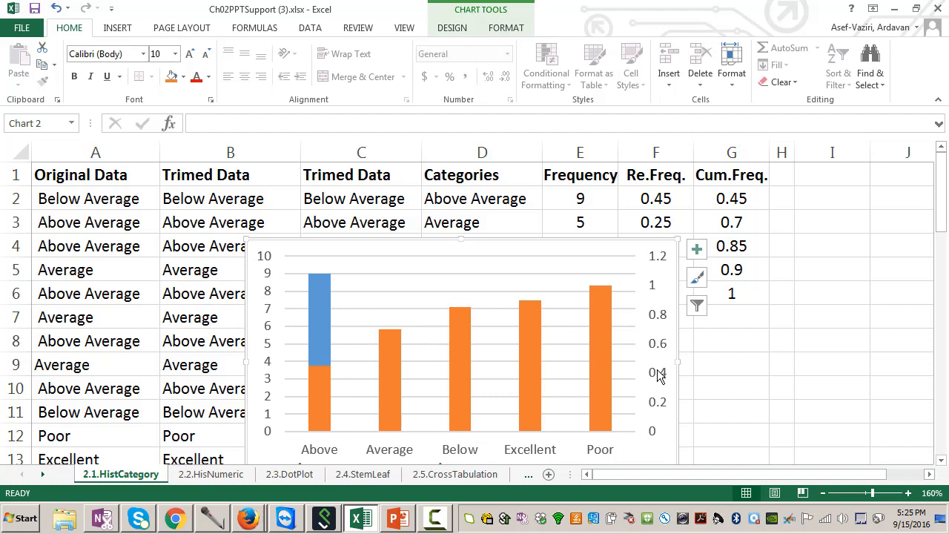
{"action": "mouse_move", "coordinate": [626, 378]}
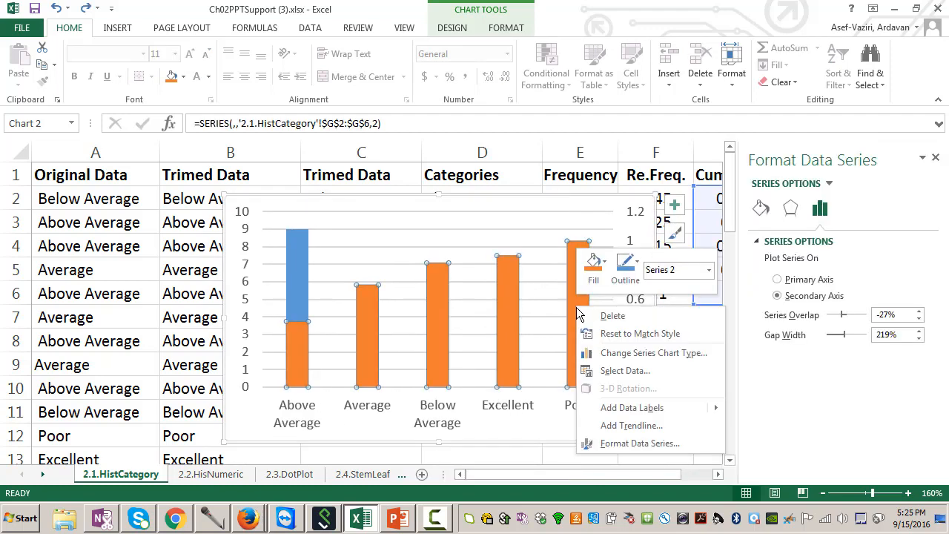
{"action": "mouse_move", "coordinate": [626, 353]}
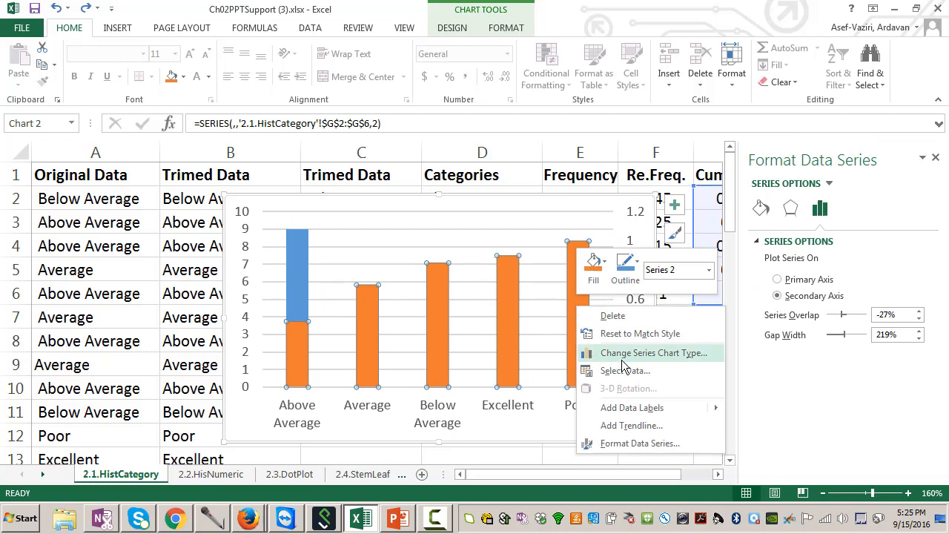
{"action": "mouse_move", "coordinate": [628, 362]}
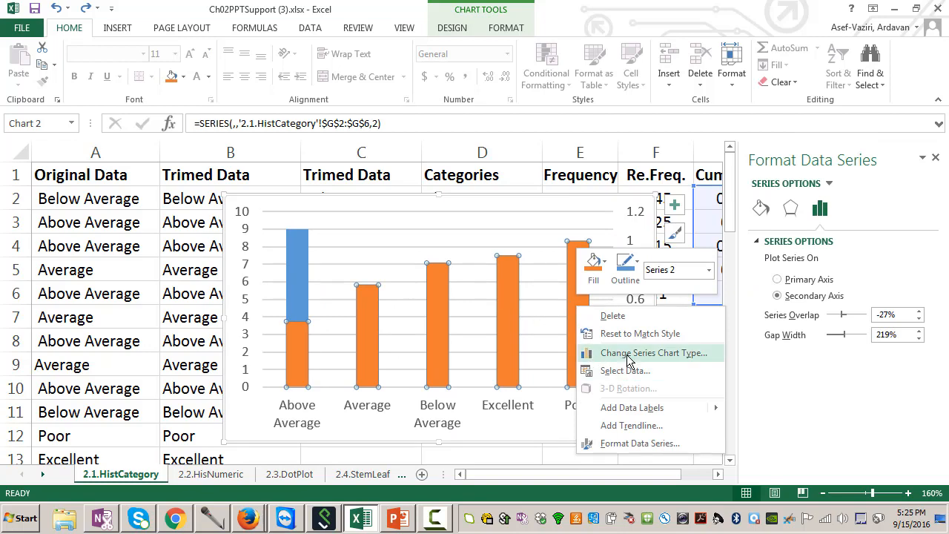
Change Series2 to a stacked line with markers in the Combo chart type.
{"action": "left_click", "coordinate": [652, 353]}
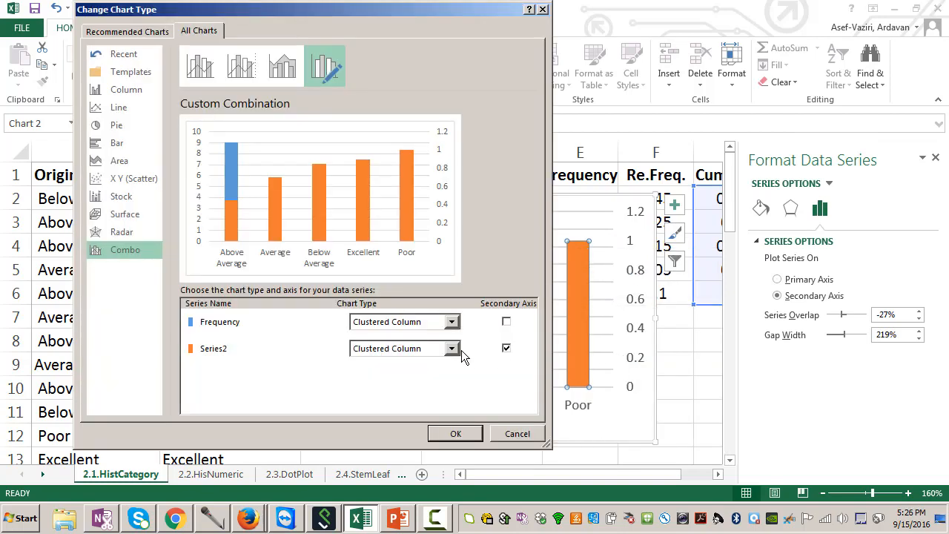
{"action": "left_click", "coordinate": [451, 349]}
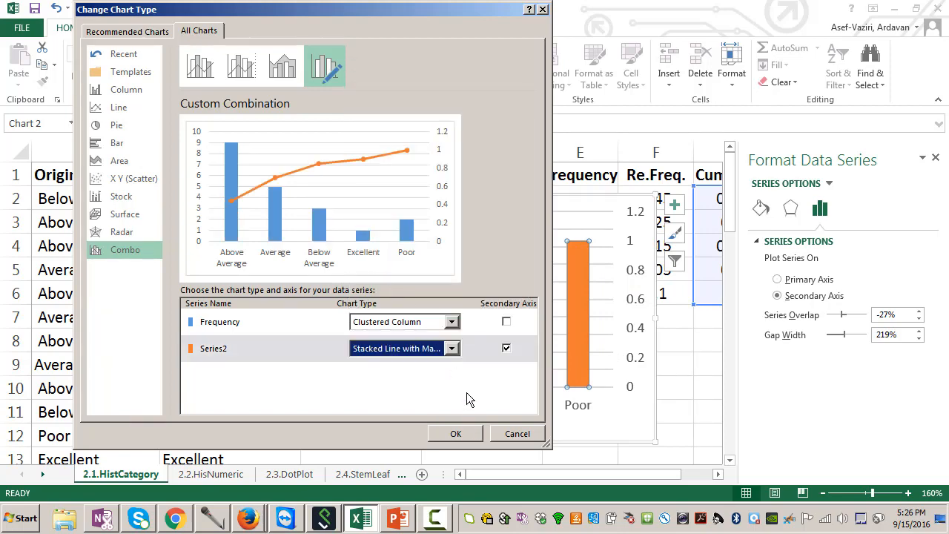
{"action": "left_click", "coordinate": [455, 433]}
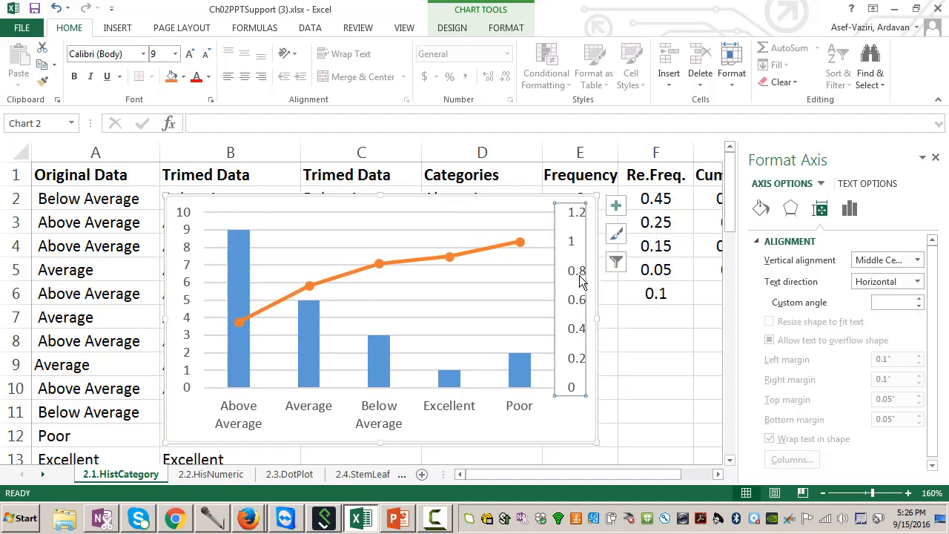
Format the secondary axis to a maximum of 1 with a major unit of 0.25.
{"action": "right_click", "coordinate": [582, 281]}
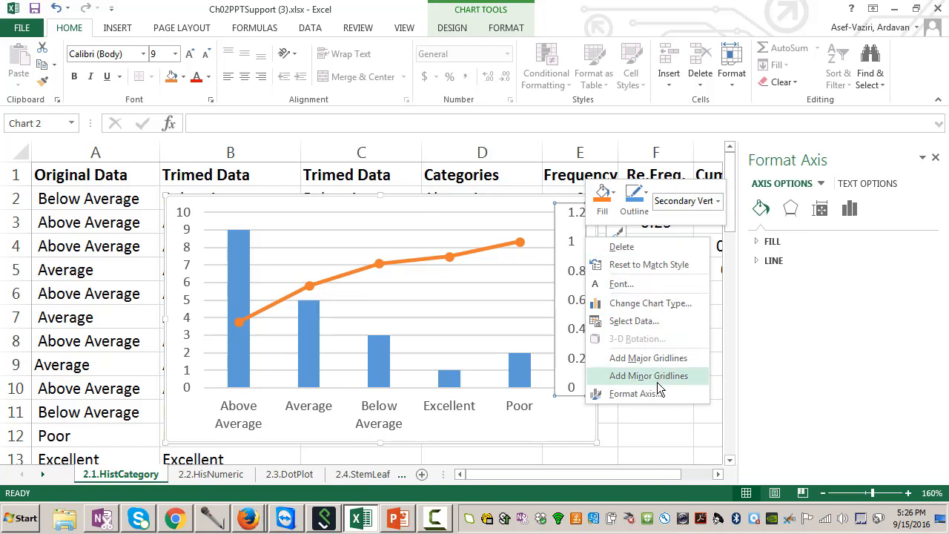
{"action": "left_click", "coordinate": [634, 393]}
{"action": "type", "text": "1"}
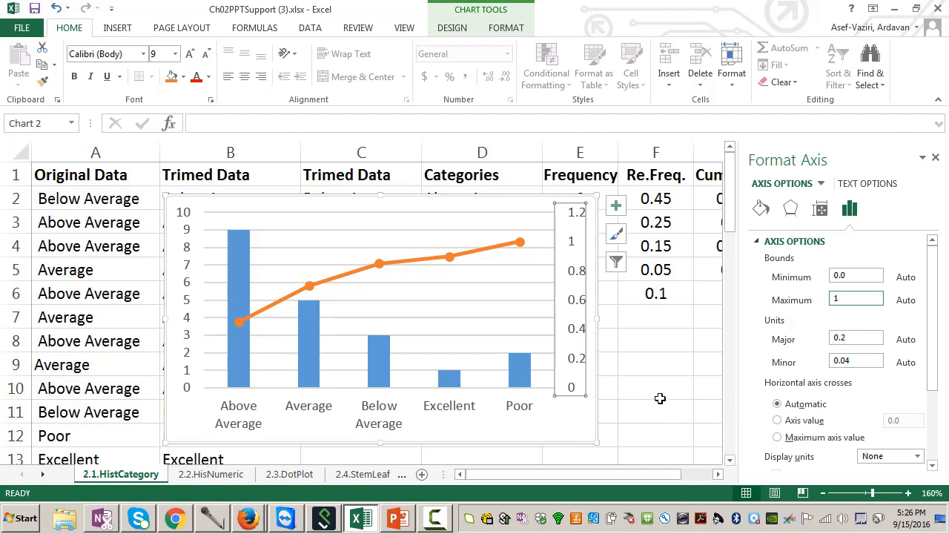
{"action": "left_click", "coordinate": [656, 387]}
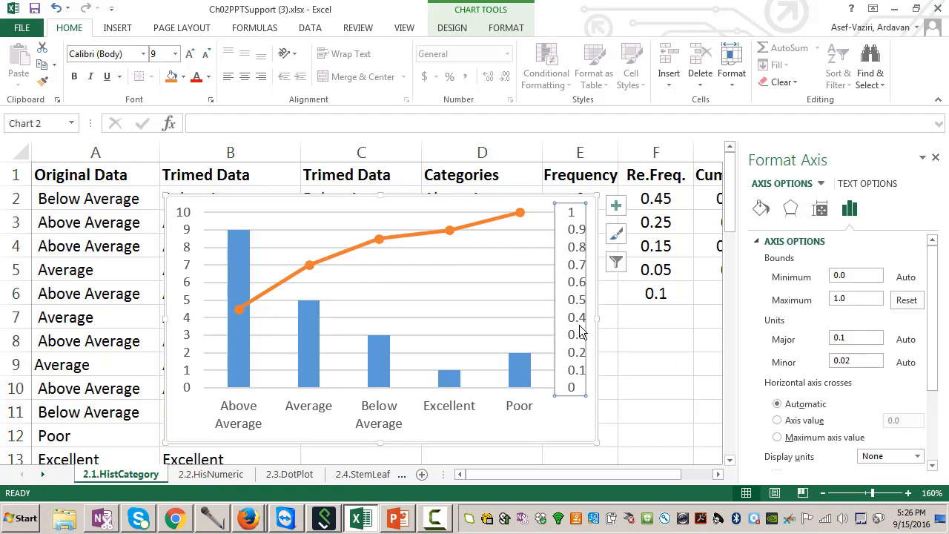
{"action": "right_click", "coordinate": [571, 319]}
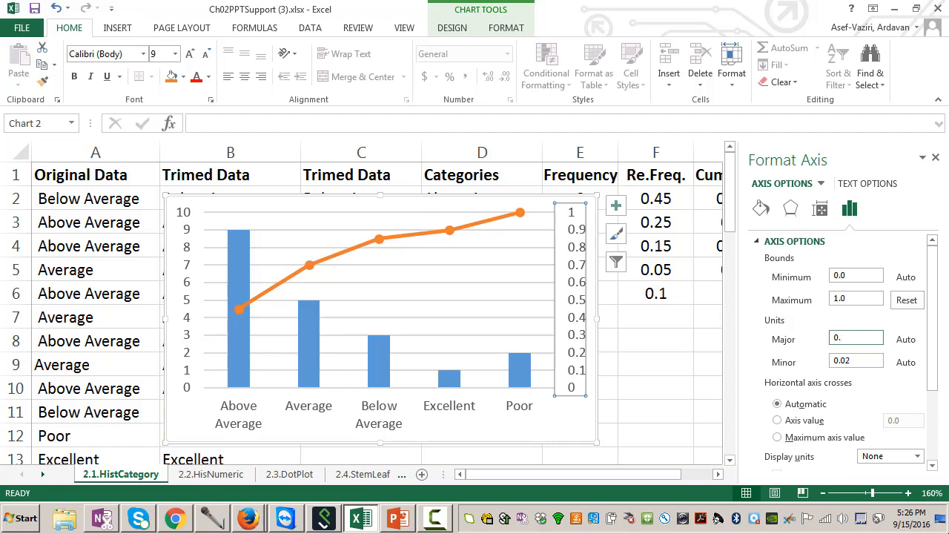
{"action": "type", "text": "0.25"}
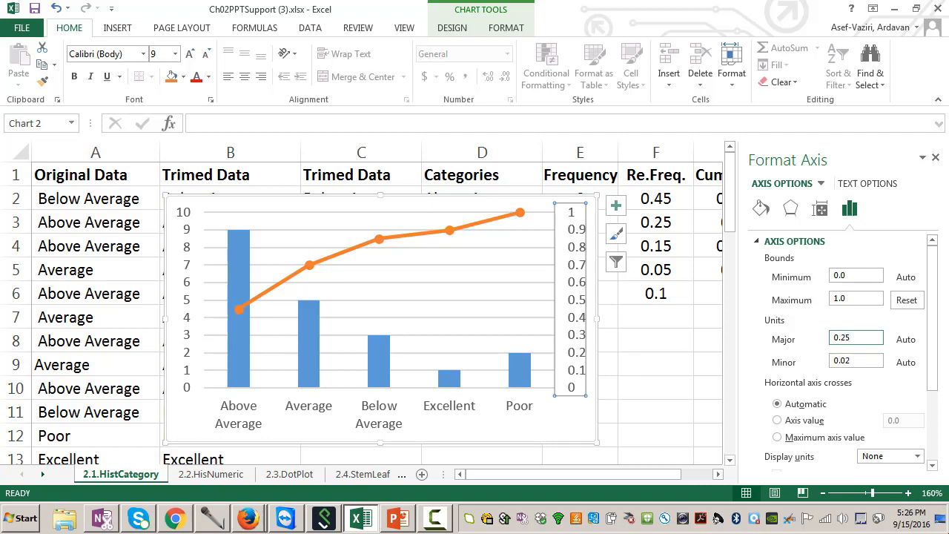
{"action": "mouse_move", "coordinate": [672, 396]}
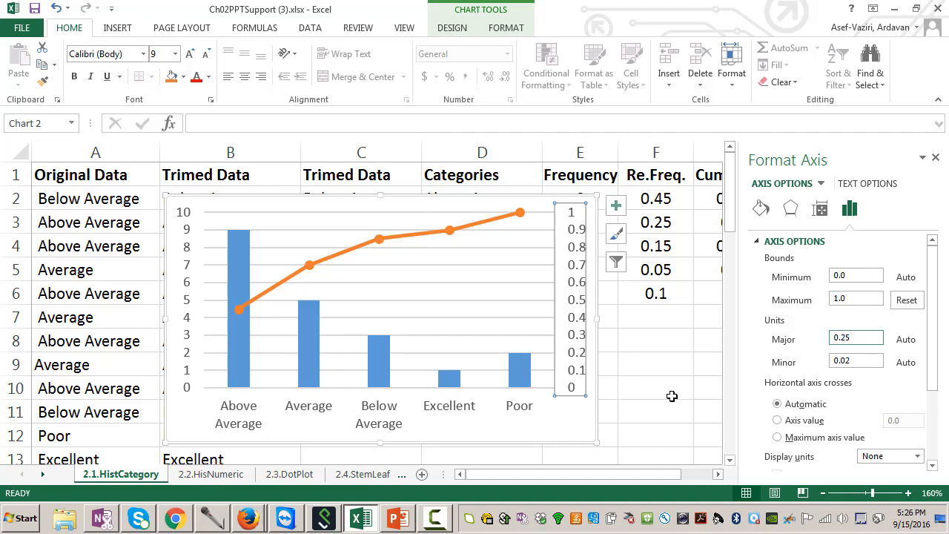
{"action": "left_click", "coordinate": [655, 387]}
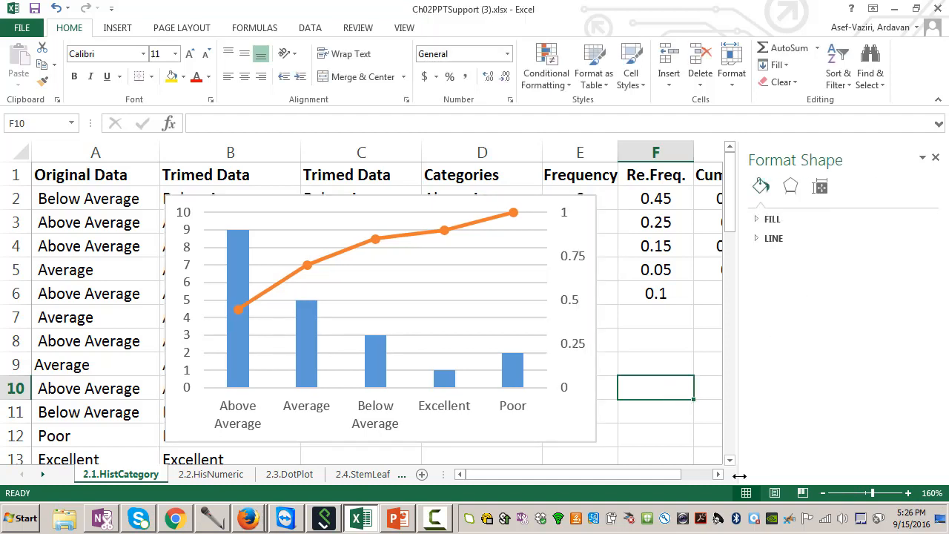